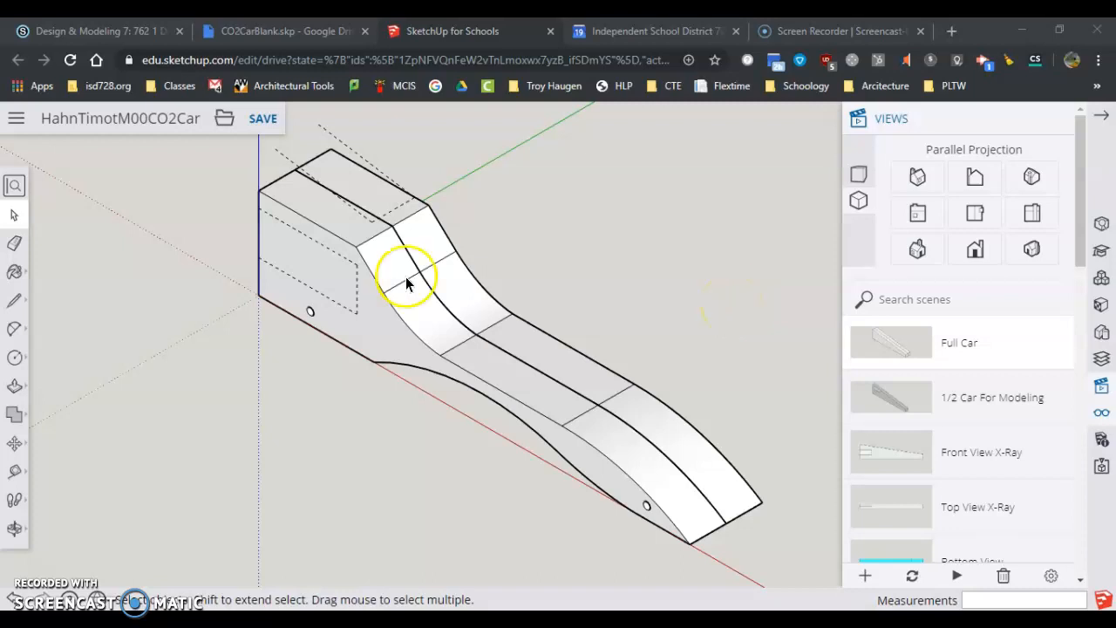
mouse_move(454, 361)
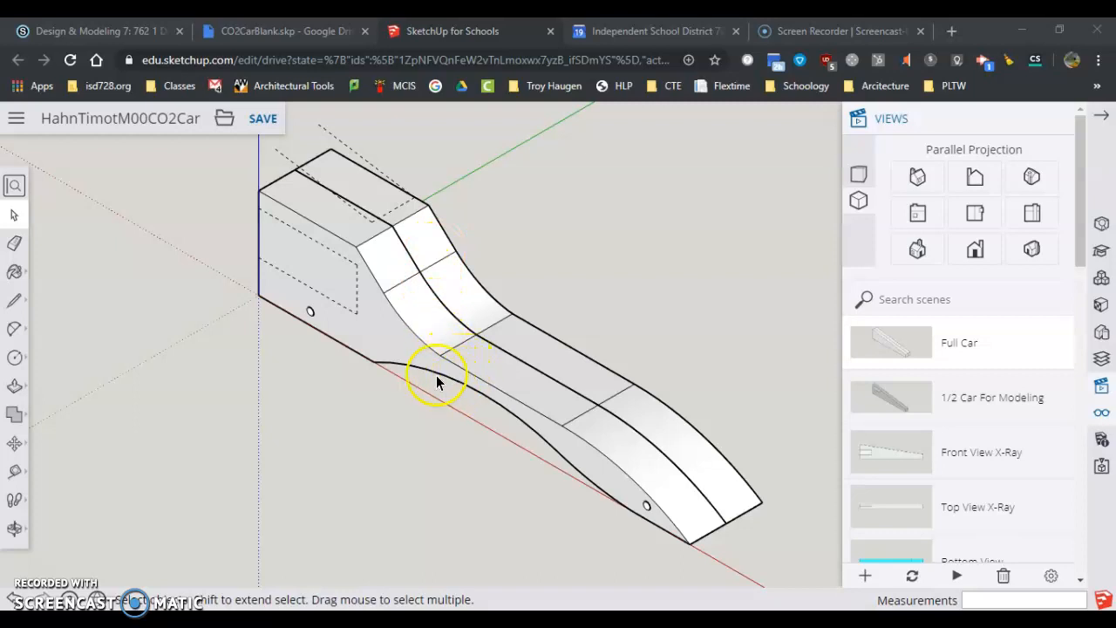
Select the car group and save the CO2 car model in its current state
left_click(980, 251)
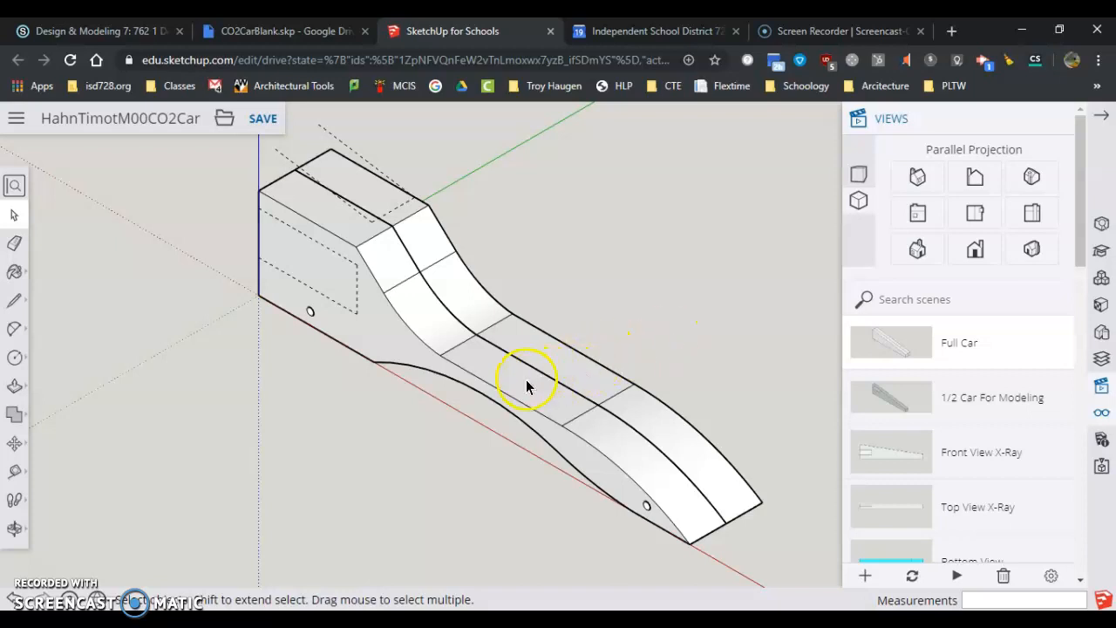
mouse_move(352, 160)
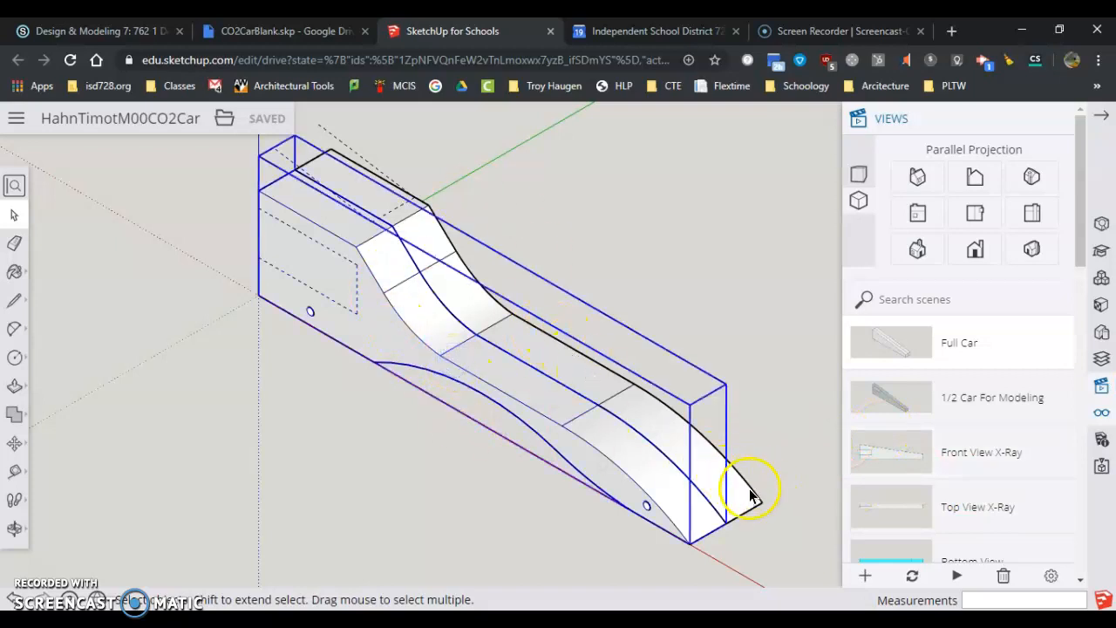
left_click_drag(750, 488, 663, 523)
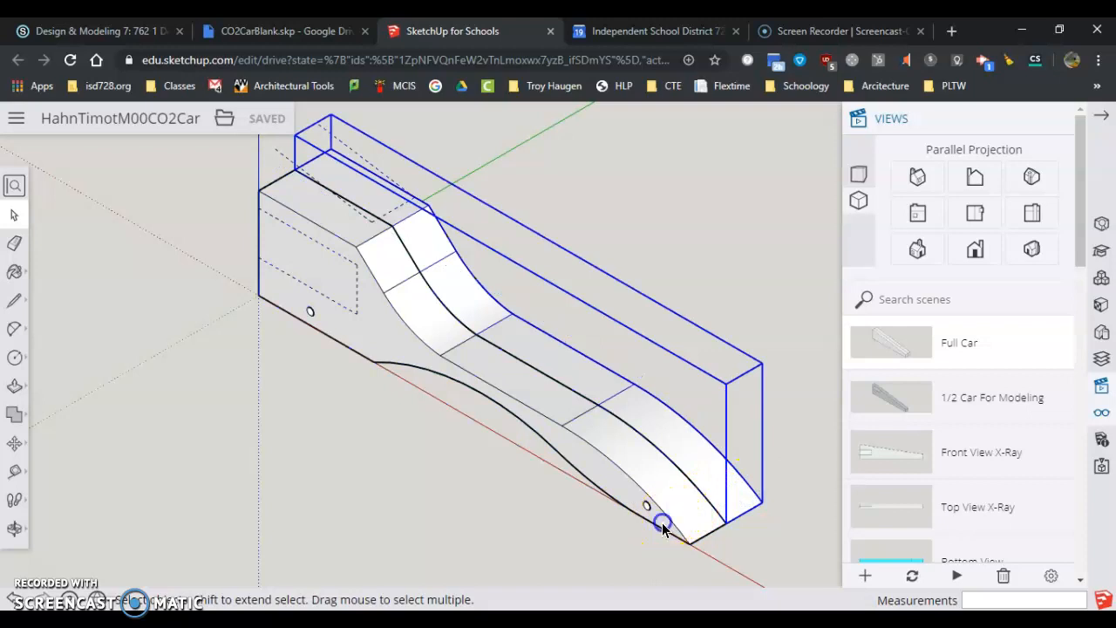
mouse_move(677, 520)
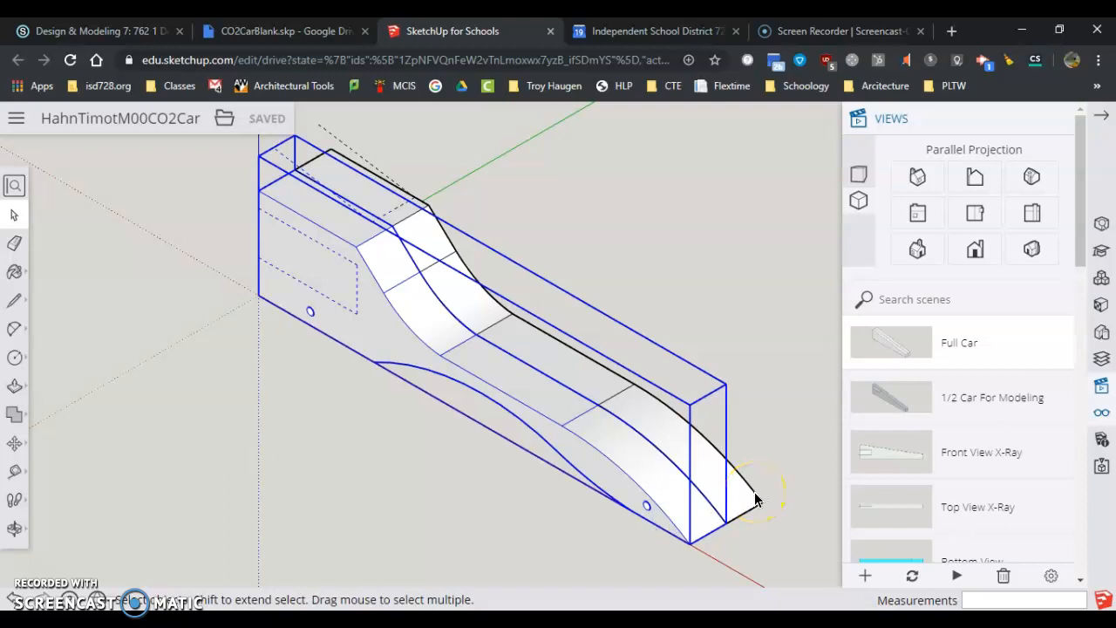
mouse_move(666, 537)
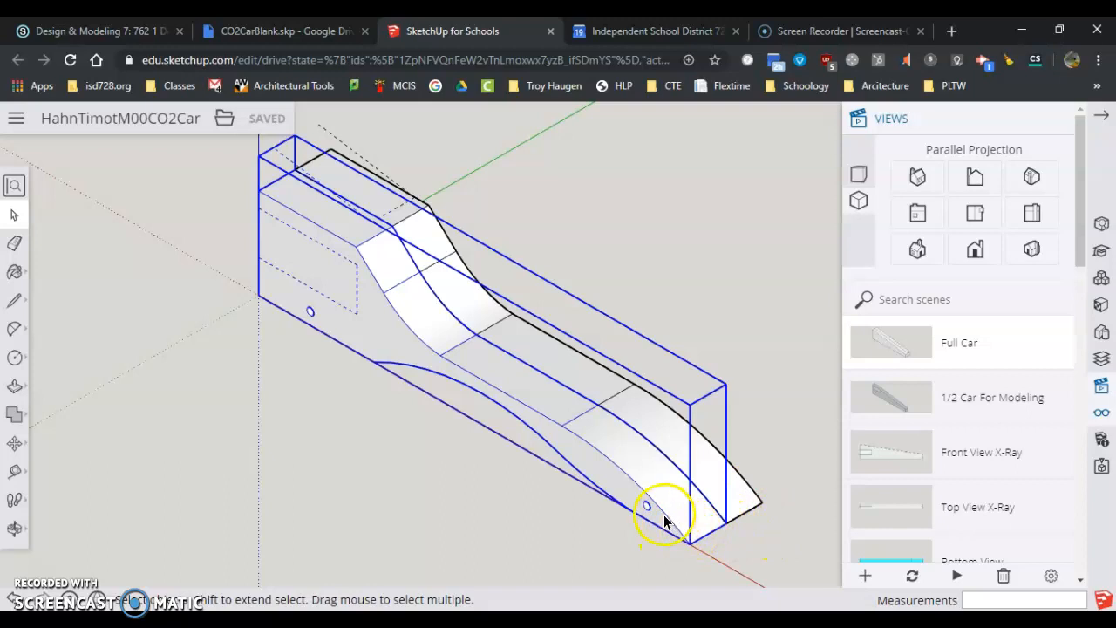
mouse_move(736, 467)
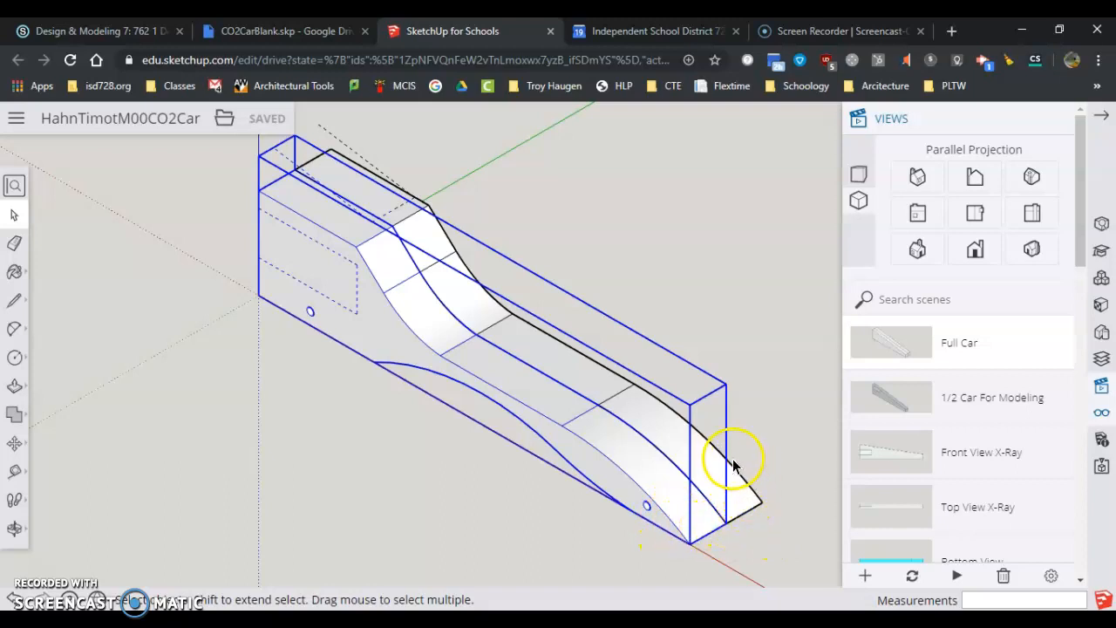
mouse_move(724, 532)
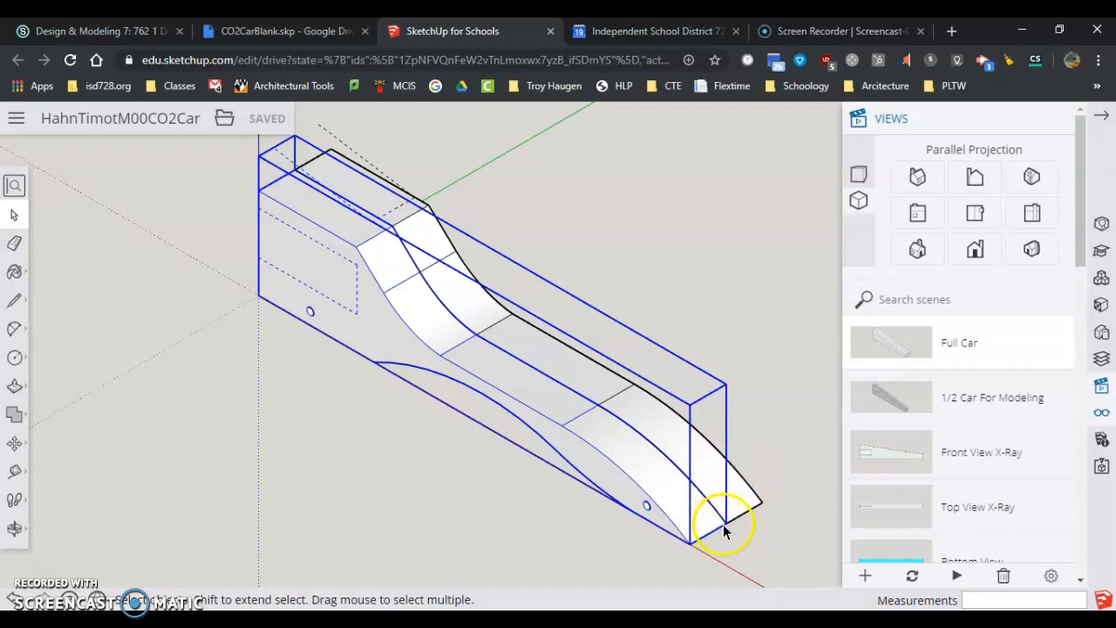
mouse_move(659, 532)
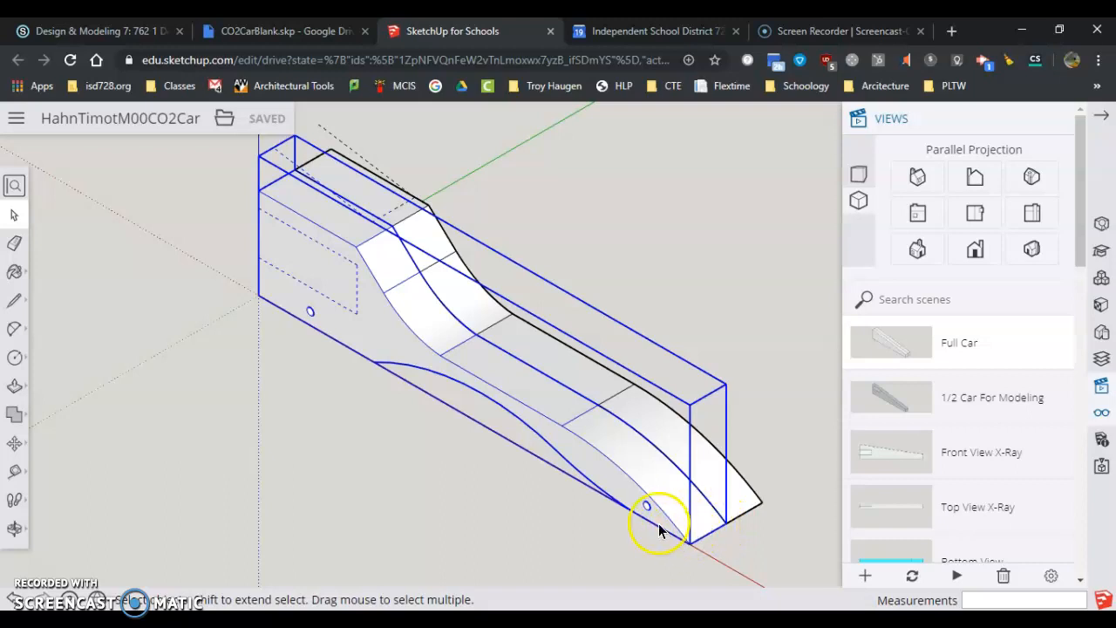
mouse_move(718, 523)
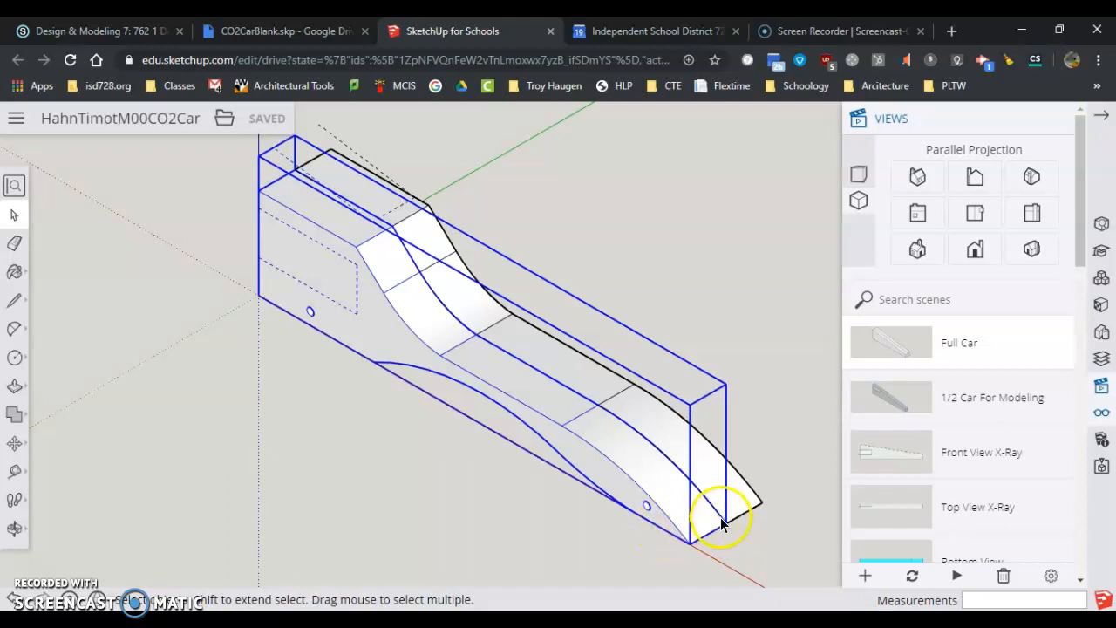
mouse_move(741, 460)
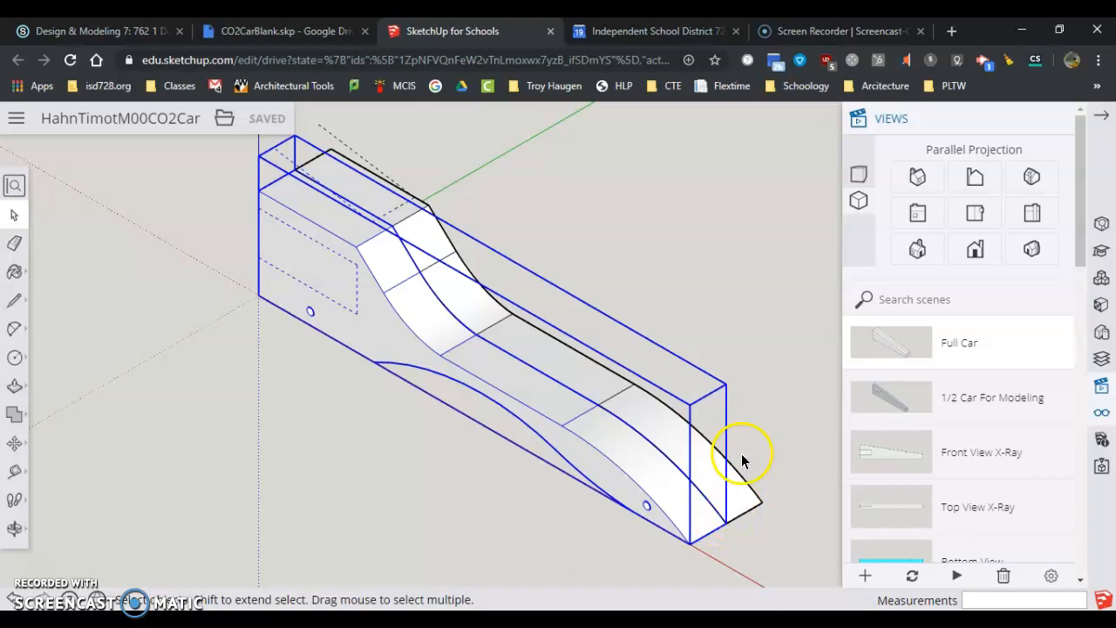
mouse_move(440, 314)
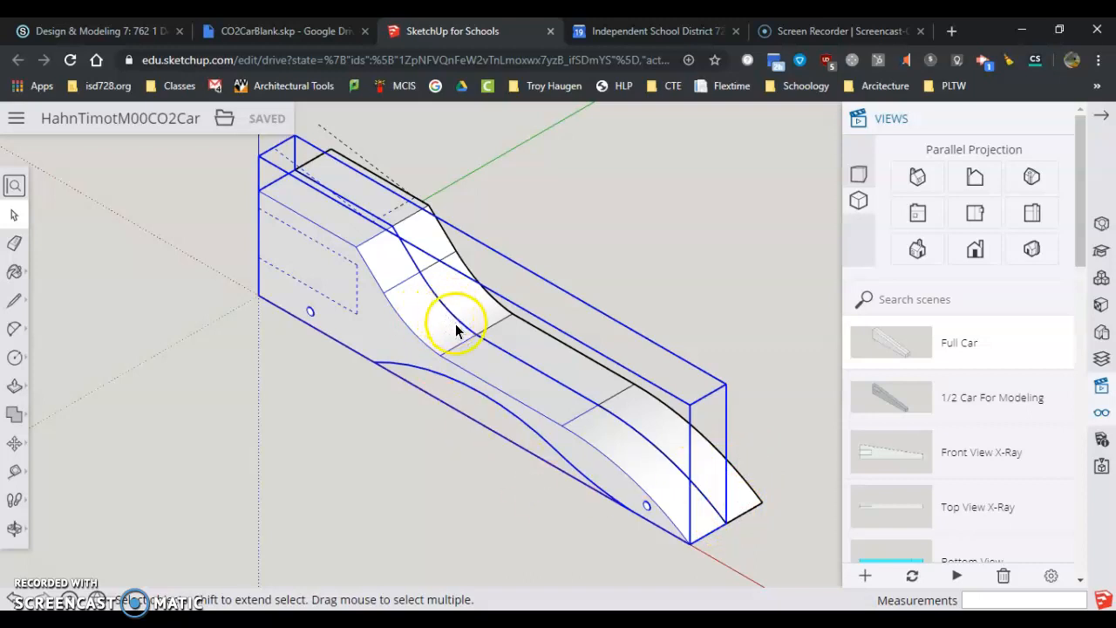
mouse_move(427, 306)
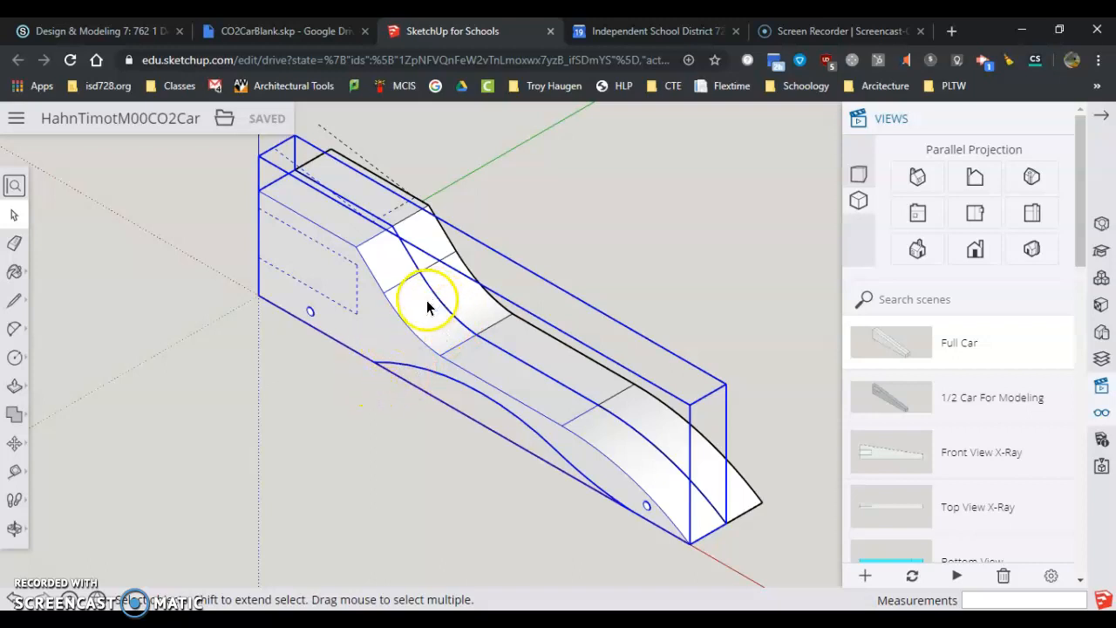
mouse_move(471, 340)
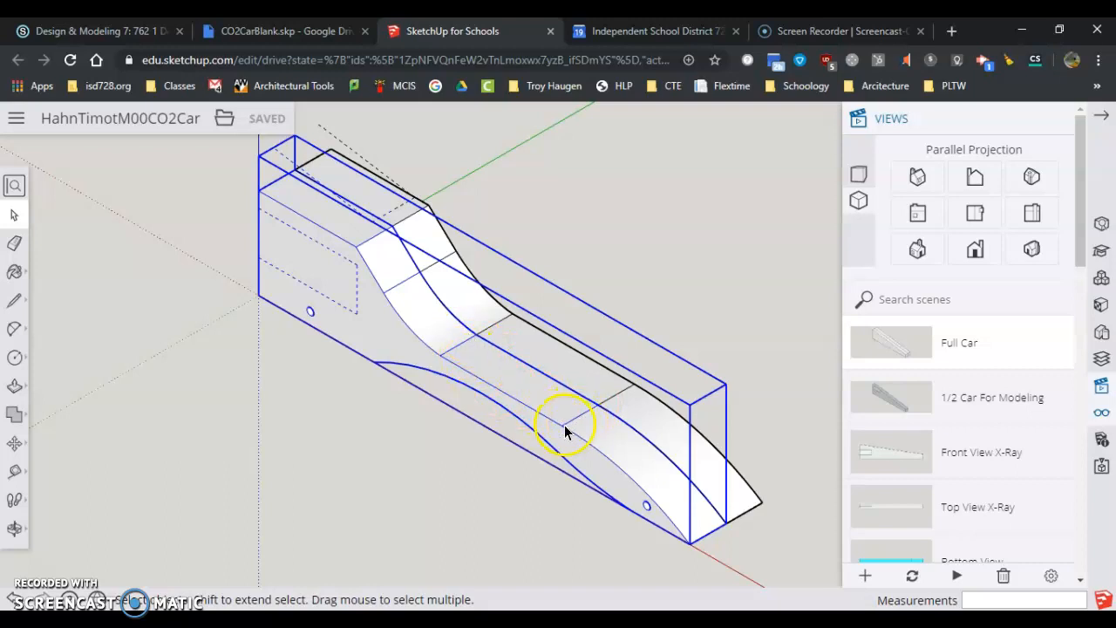
mouse_move(534, 411)
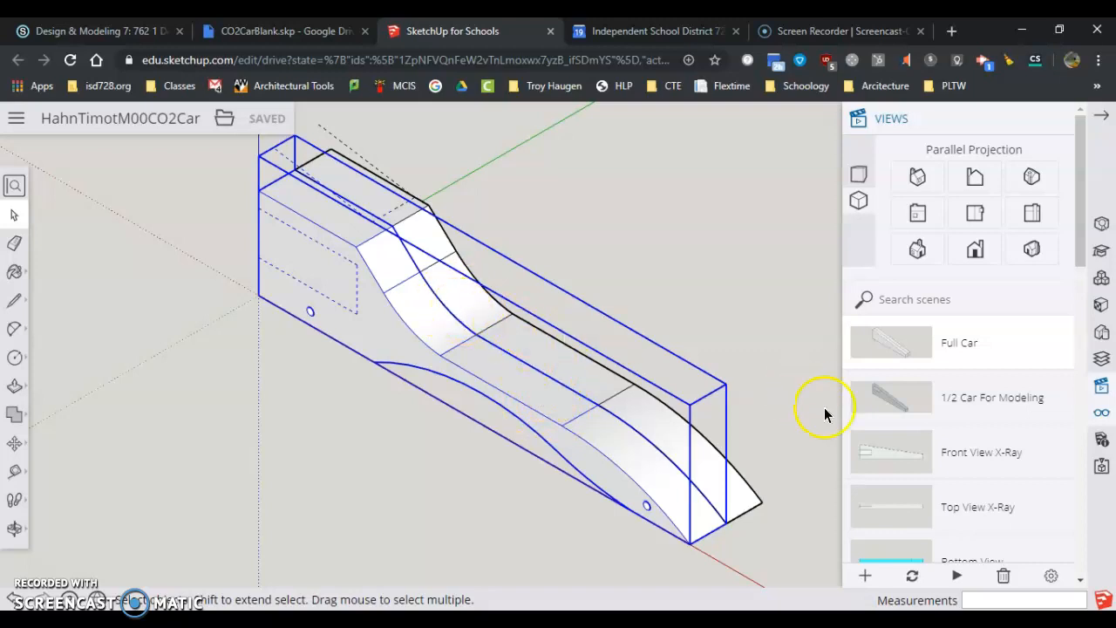
Activate the saved Bottom View scene to see the car blank from underneath
scroll("down", 3)
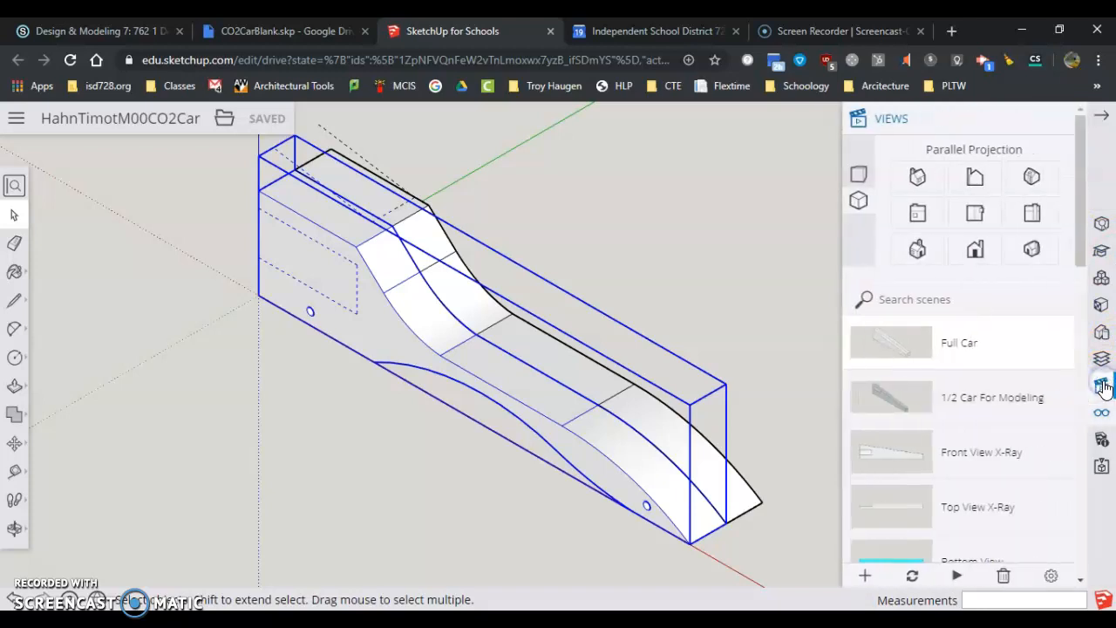
scroll("down", 3)
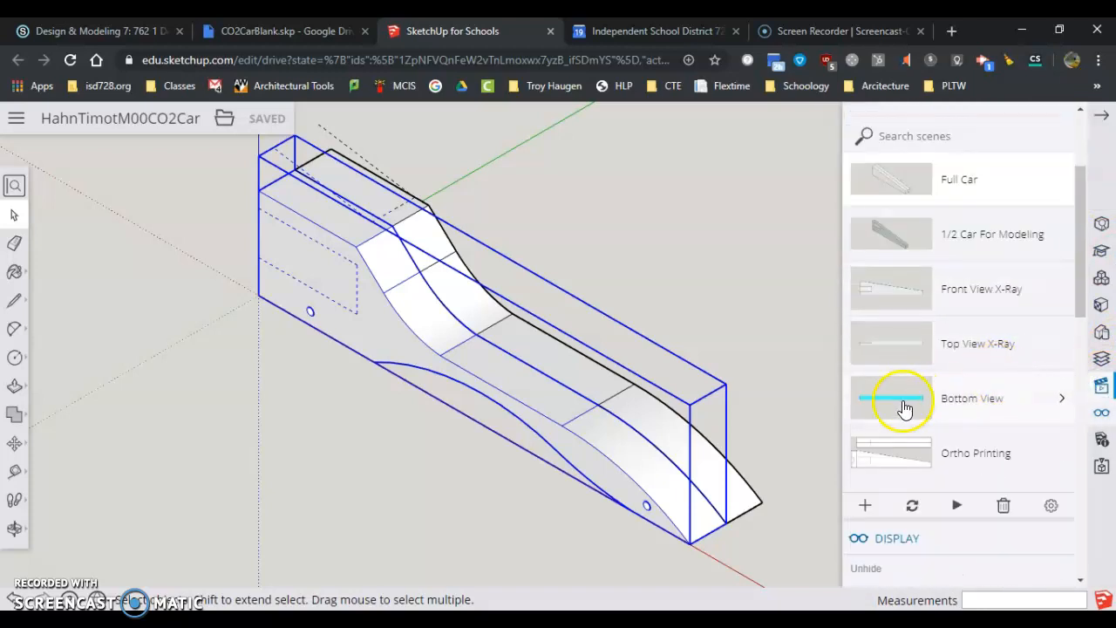
mouse_move(910, 403)
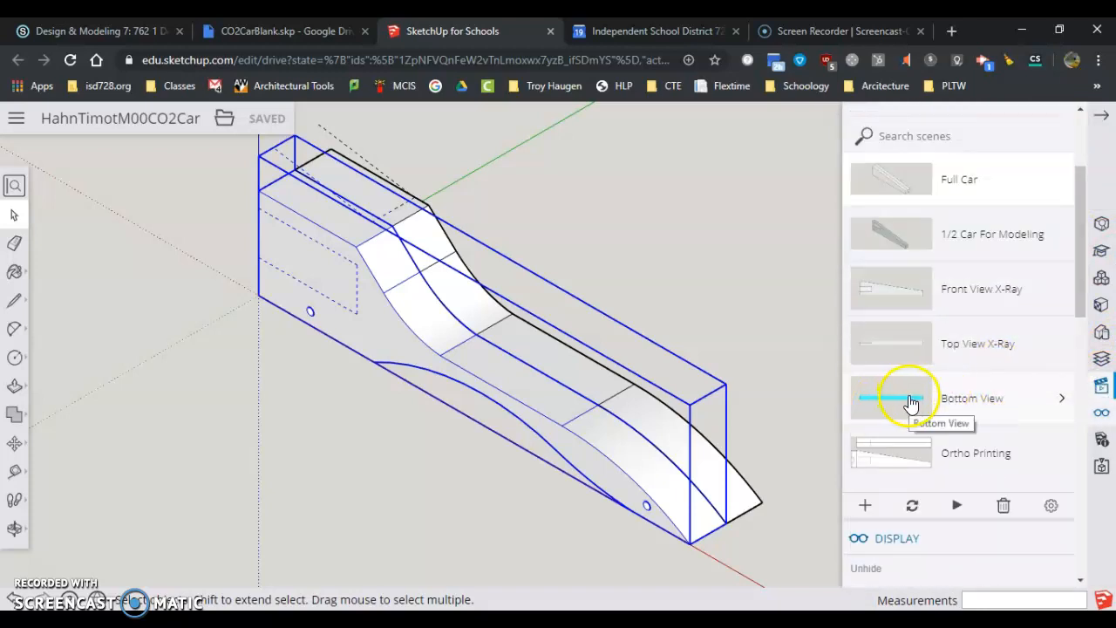
left_click(959, 398)
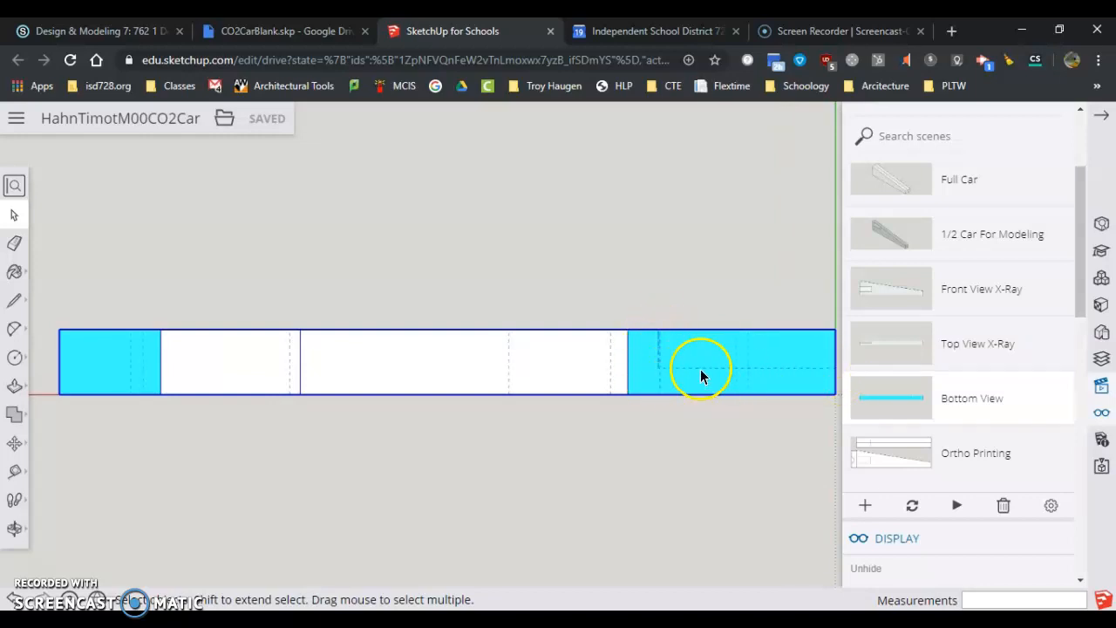
mouse_move(689, 365)
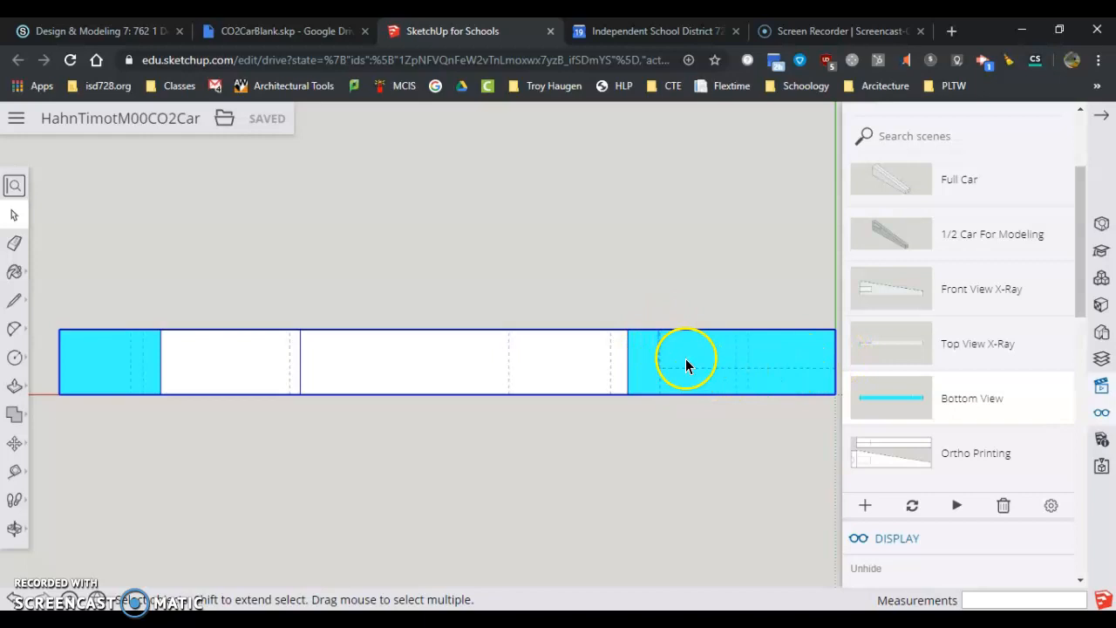
mouse_move(59, 357)
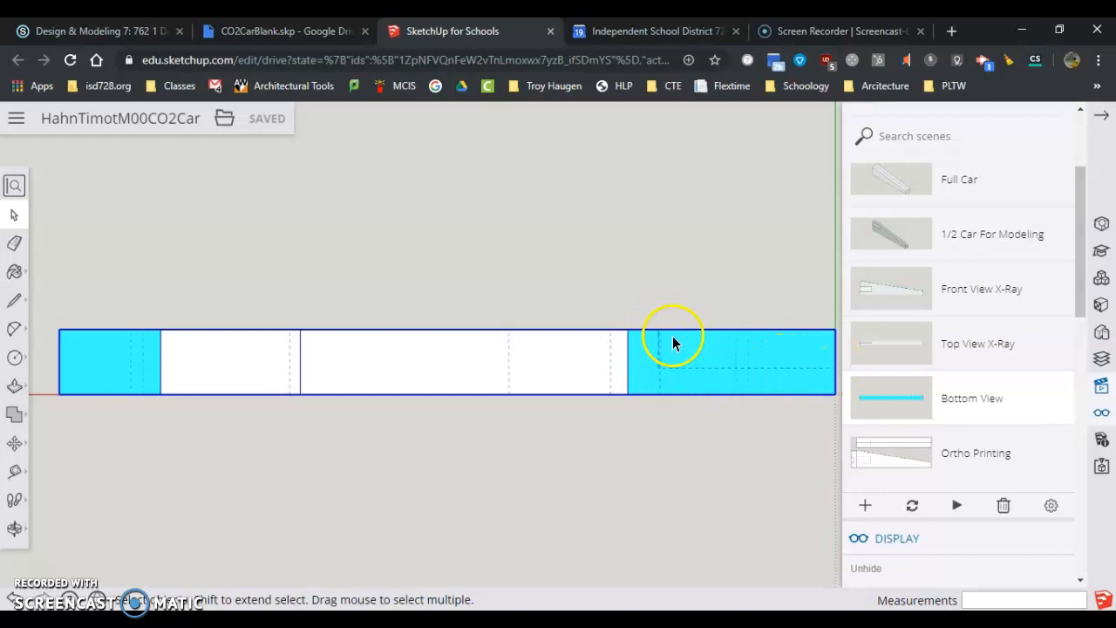
mouse_move(760, 297)
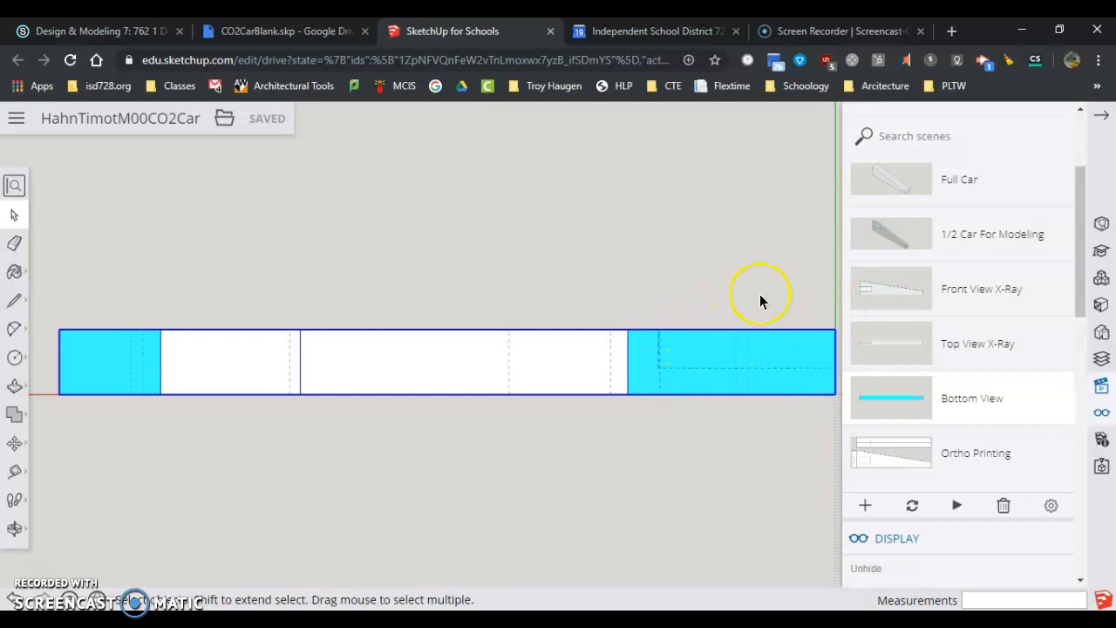
left_click_drag(759, 296, 684, 423)
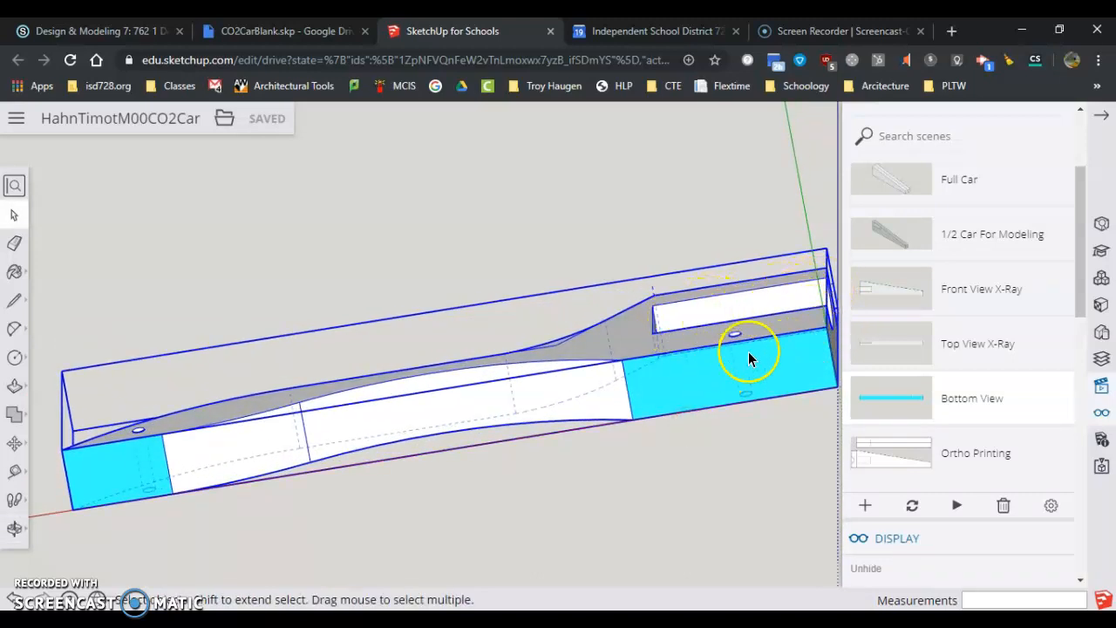
left_click_drag(750, 357, 380, 444)
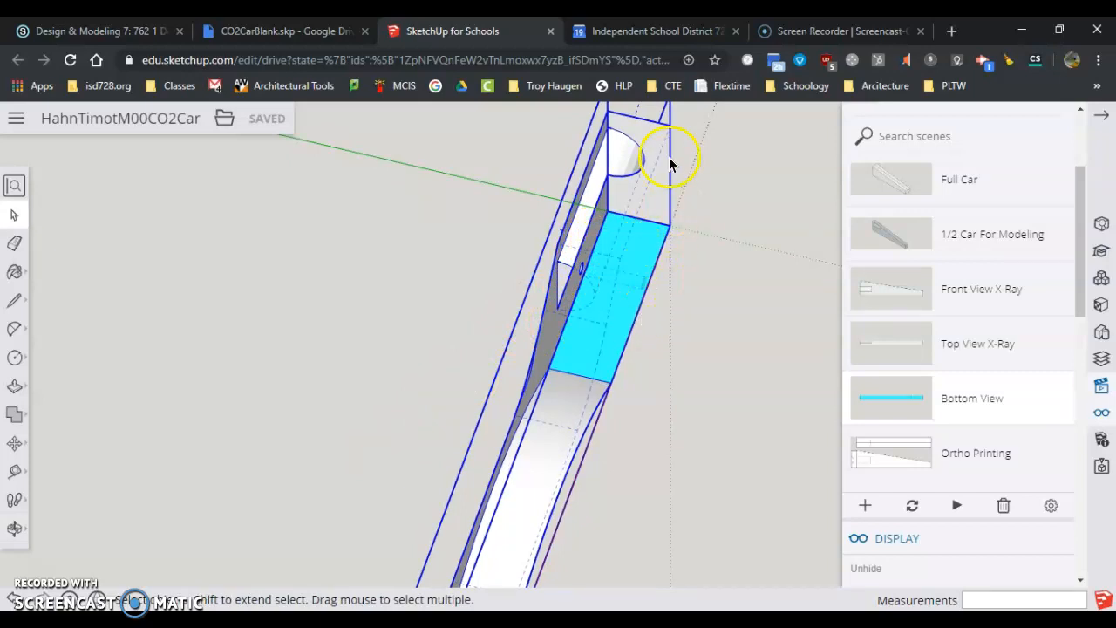
mouse_move(976, 261)
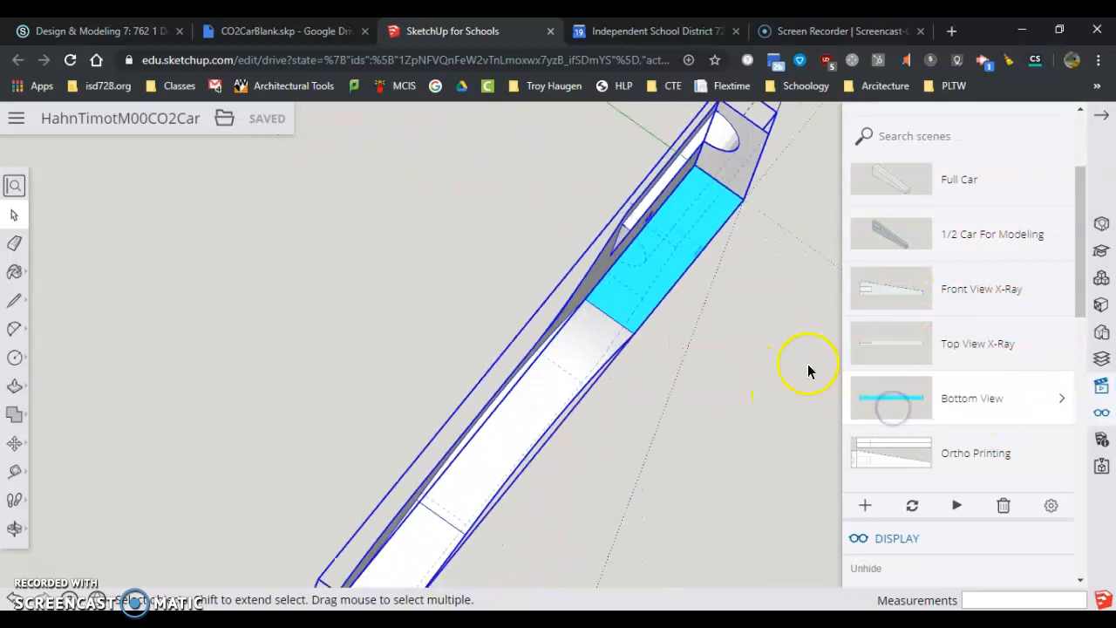
left_click(971, 397)
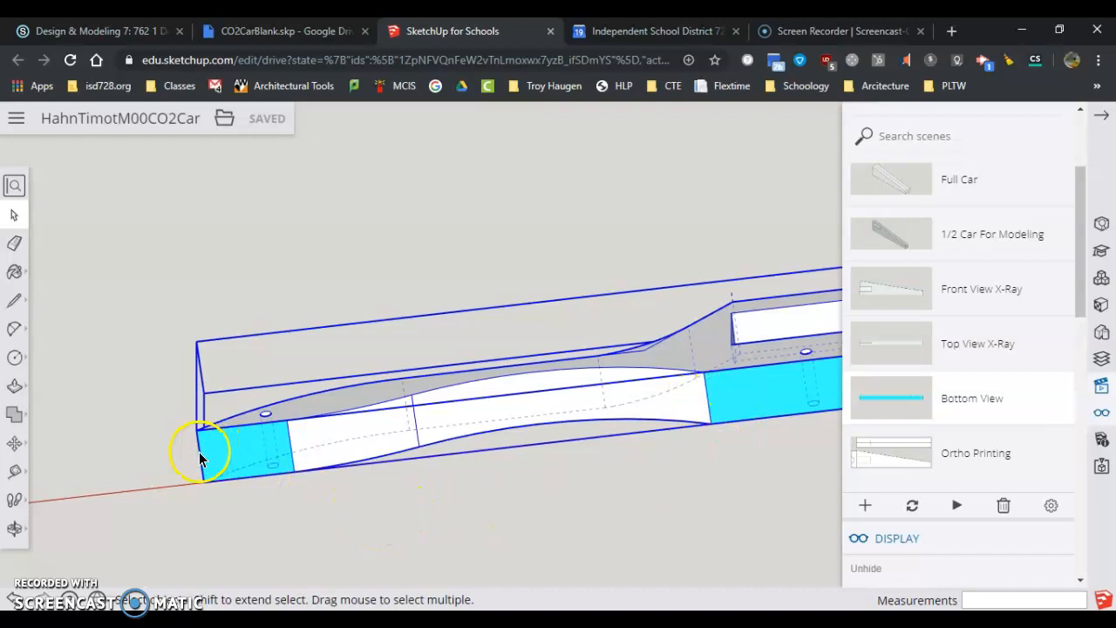
left_click_drag(201, 457, 550, 384)
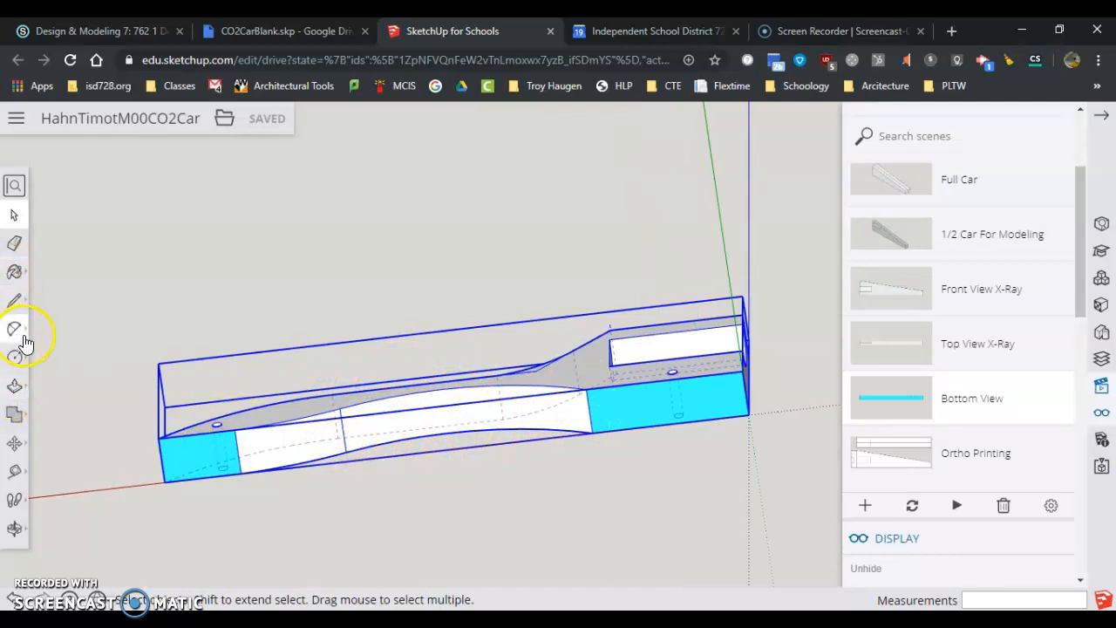
mouse_move(14, 358)
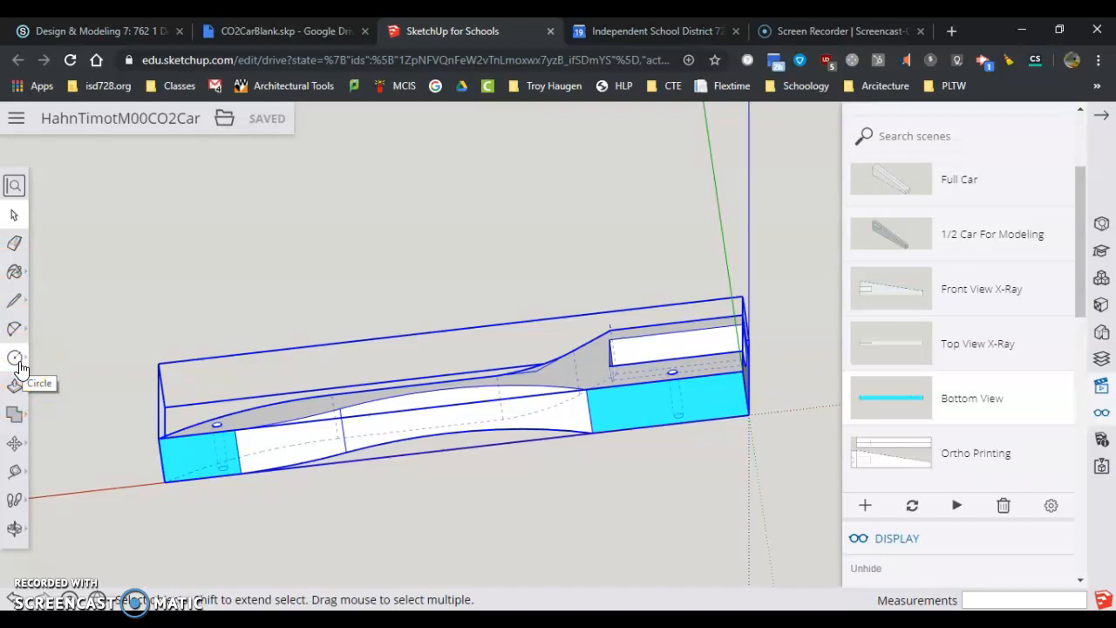
left_click(14, 358)
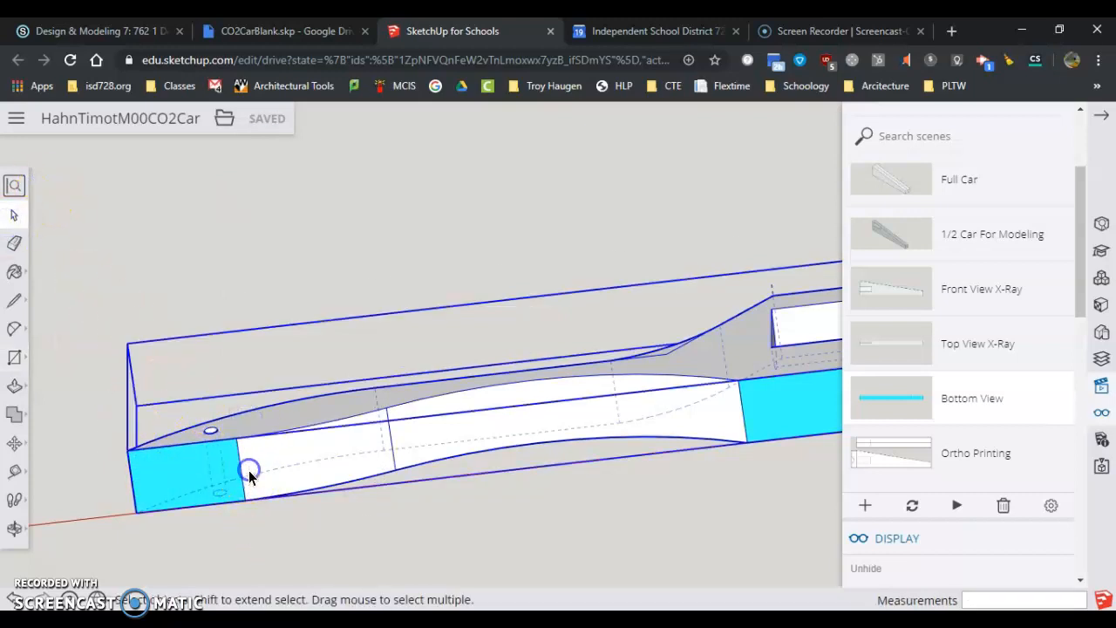
left_click(14, 355)
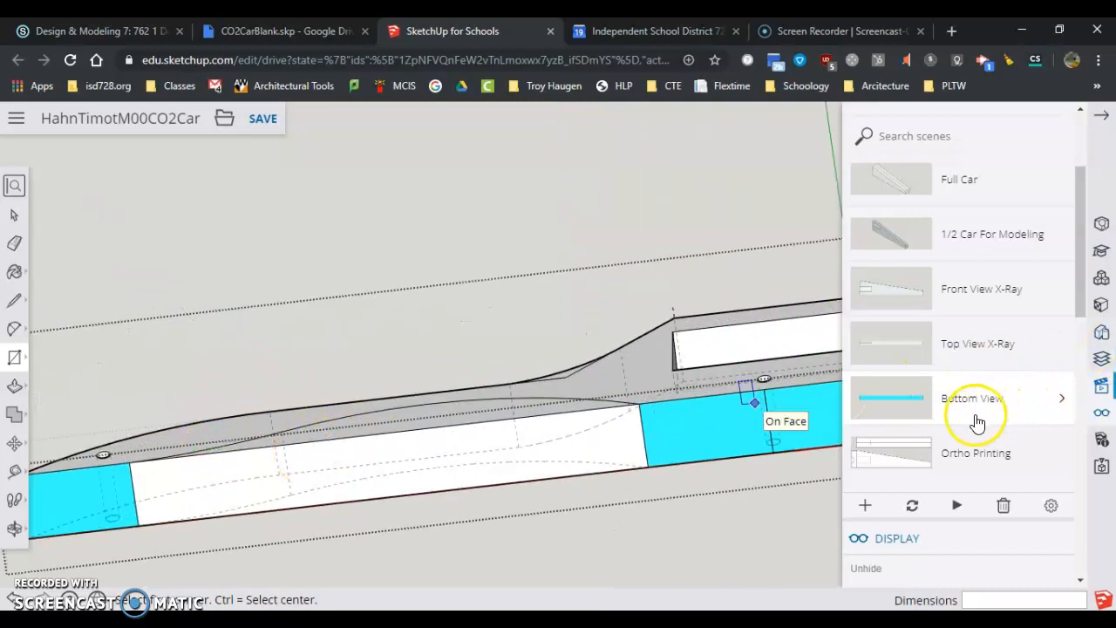
In Bottom View, draw a 2 Point Arc between the left and right wheel-area corners
left_click(973, 398)
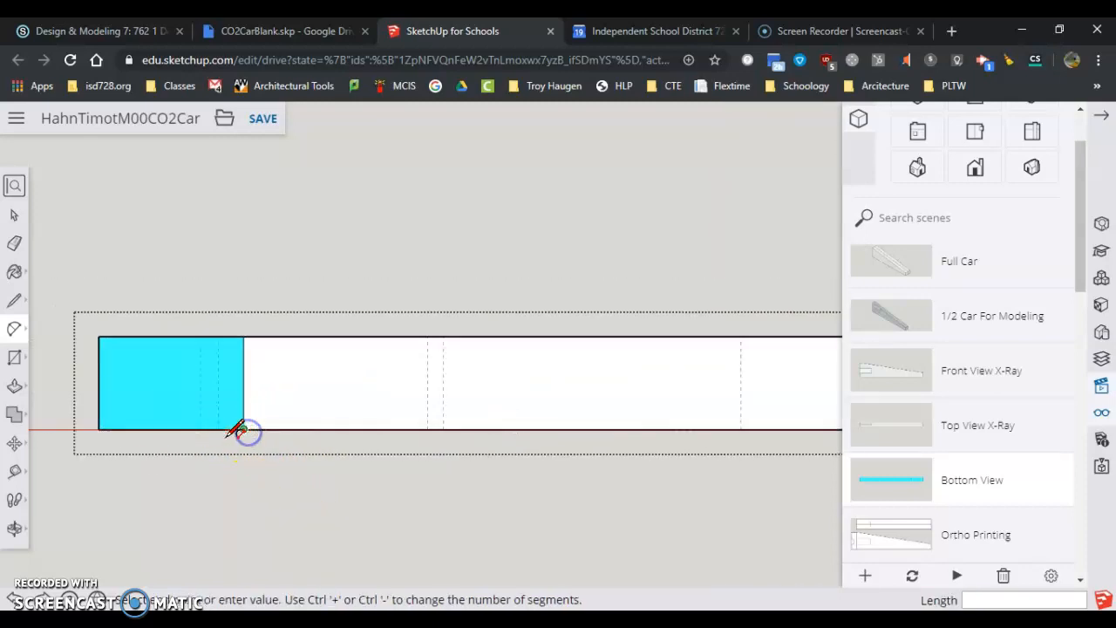
left_click_drag(244, 432, 741, 427)
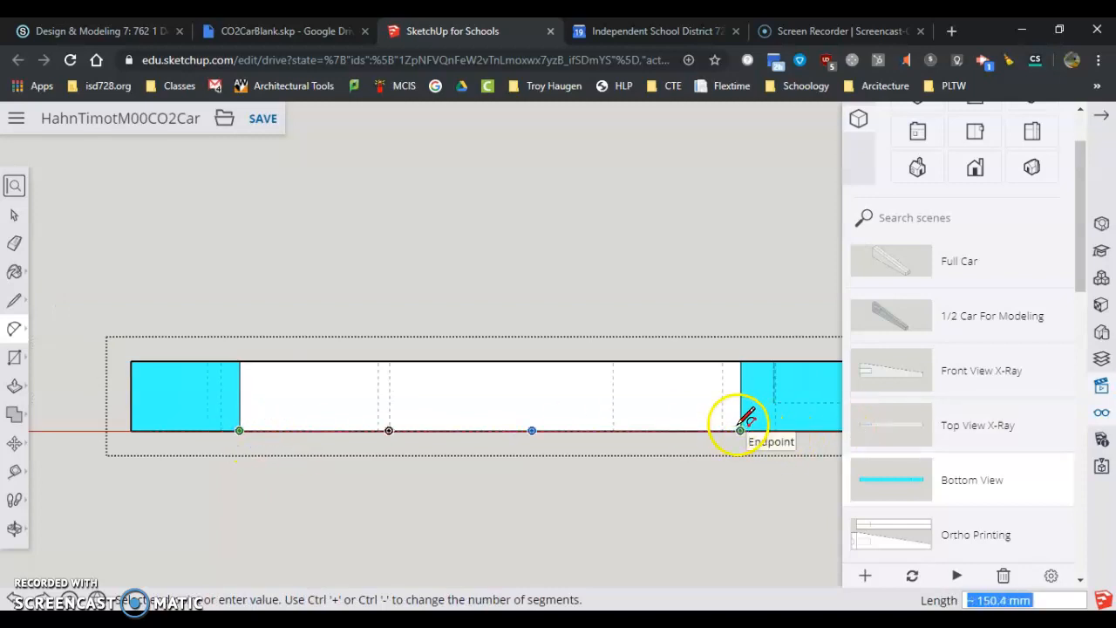
left_click_drag(739, 429, 541, 387)
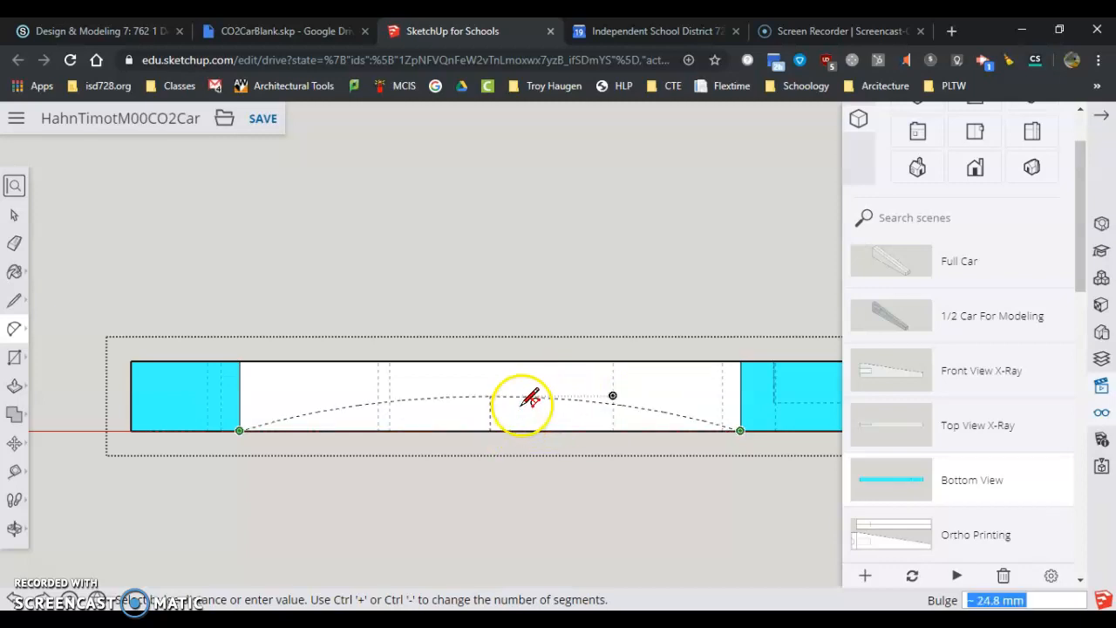
Try several bulge heights for the arc and settle on its final gentle bulge
left_click_drag(523, 399, 489, 398)
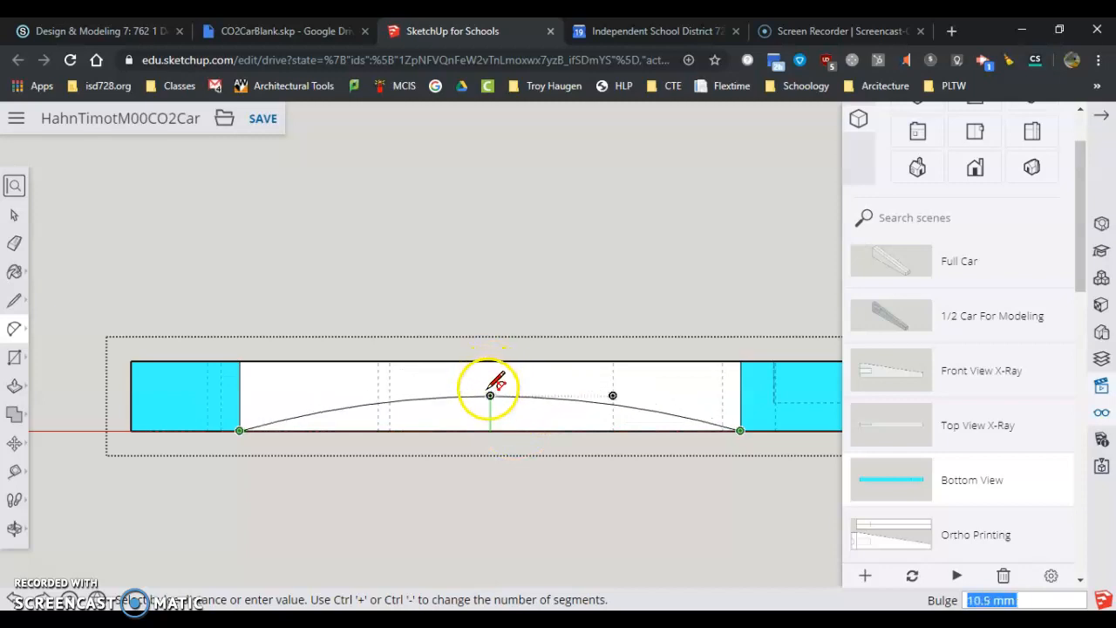
left_click_drag(488, 397, 488, 380)
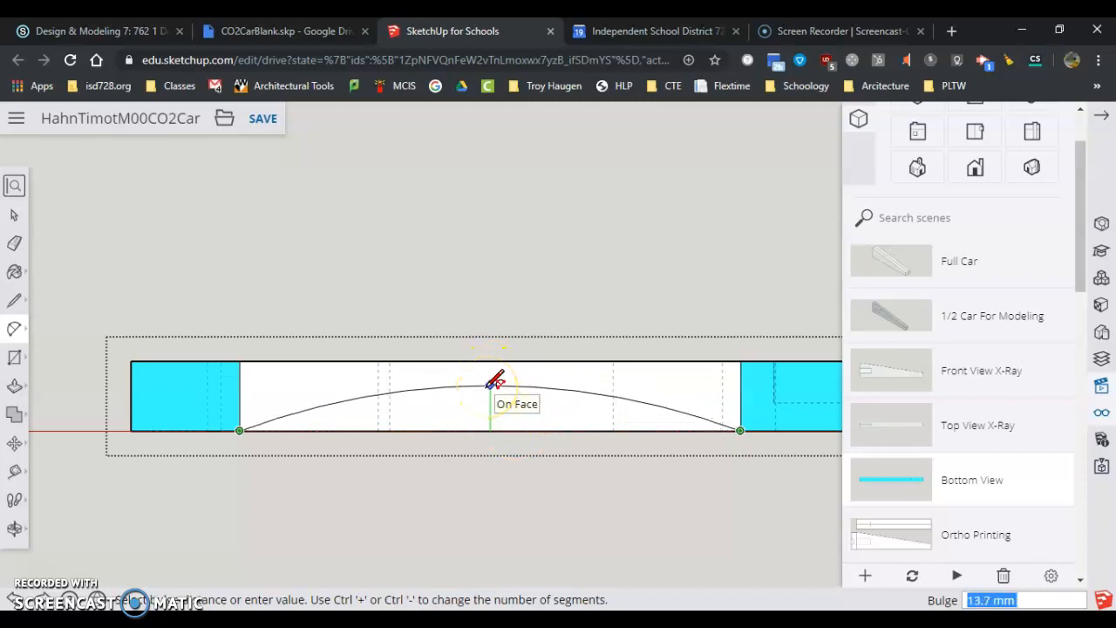
left_click_drag(495, 380, 572, 392)
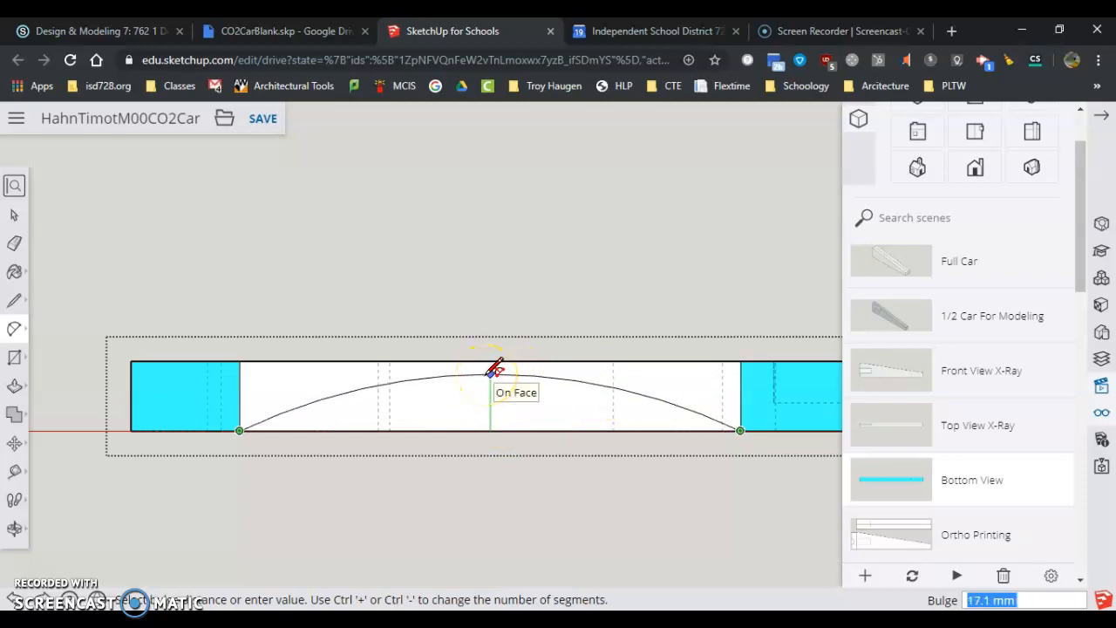
left_click_drag(491, 370, 490, 398)
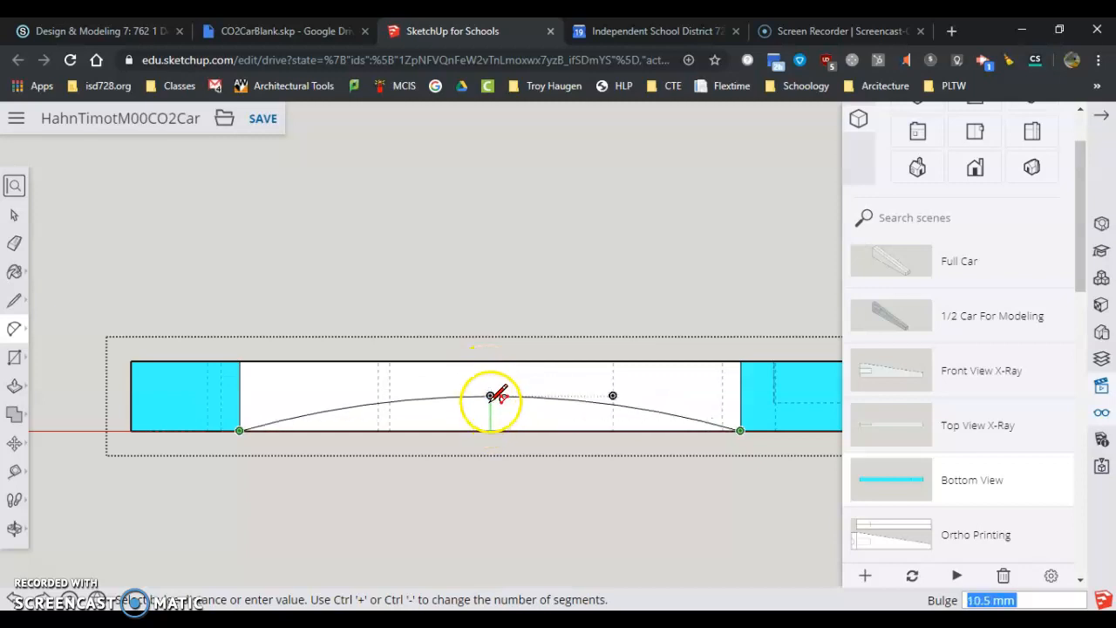
left_click_drag(492, 398, 499, 375)
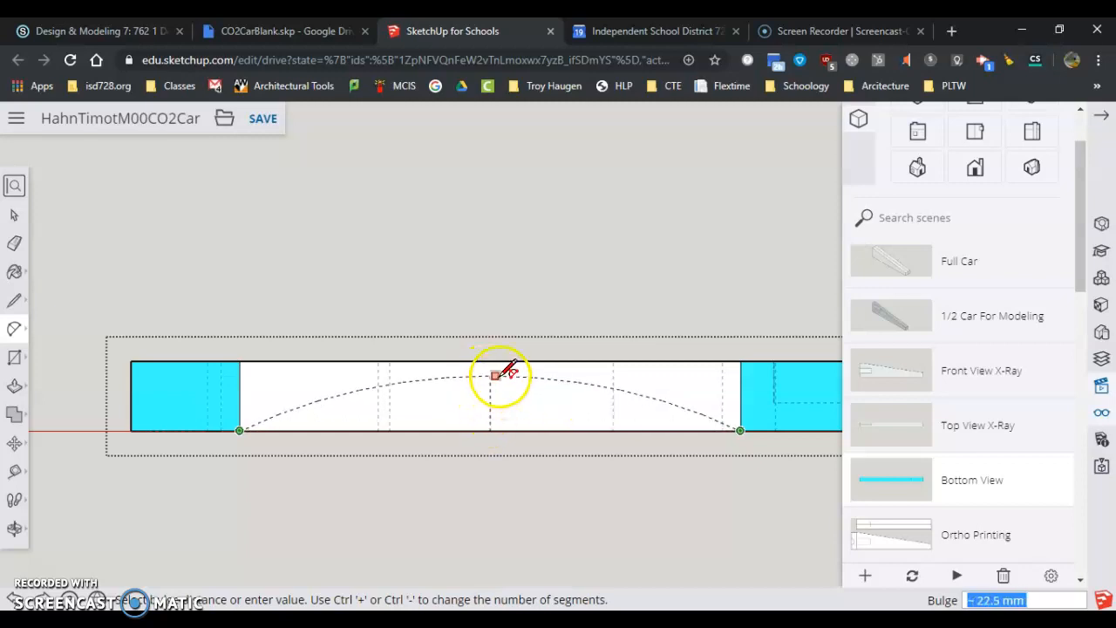
left_click_drag(502, 375, 523, 387)
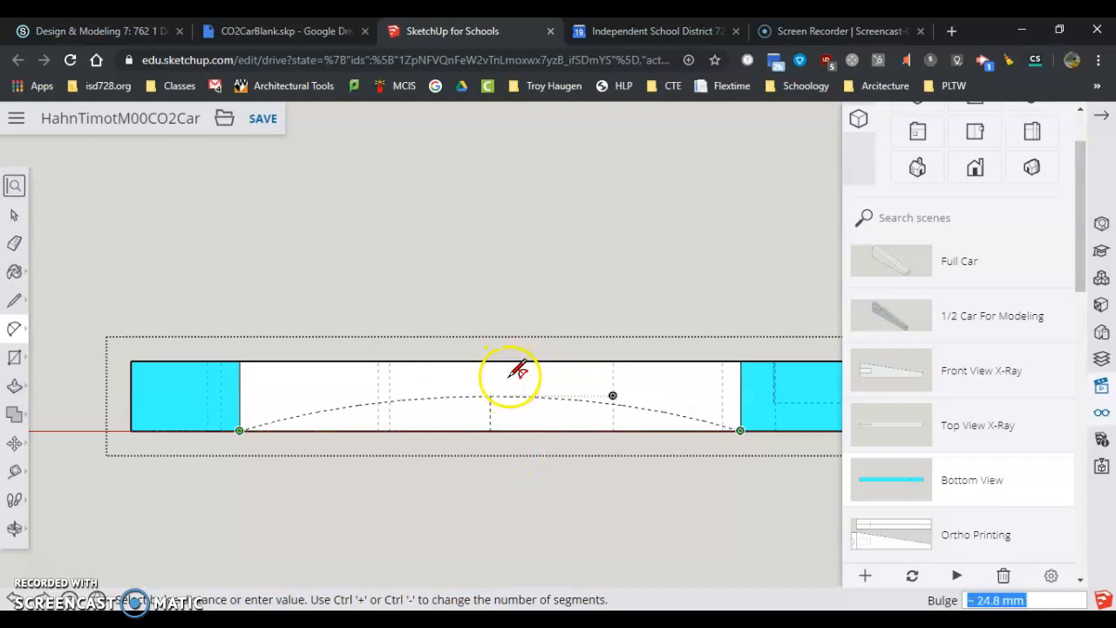
left_click_drag(510, 369, 488, 404)
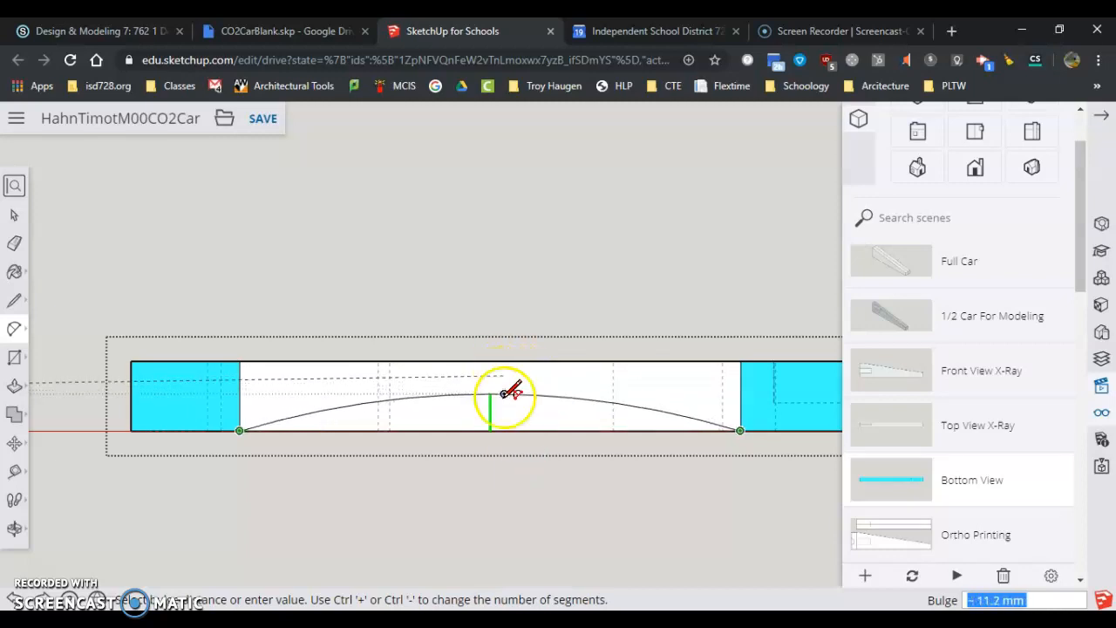
left_click_drag(490, 404, 490, 428)
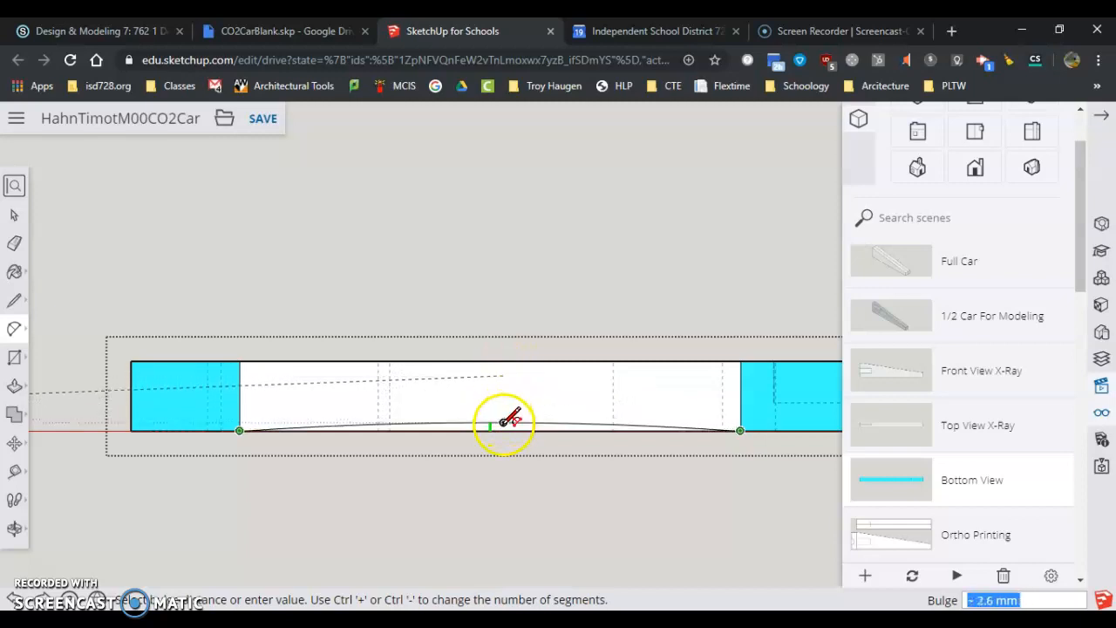
left_click_drag(503, 425, 502, 384)
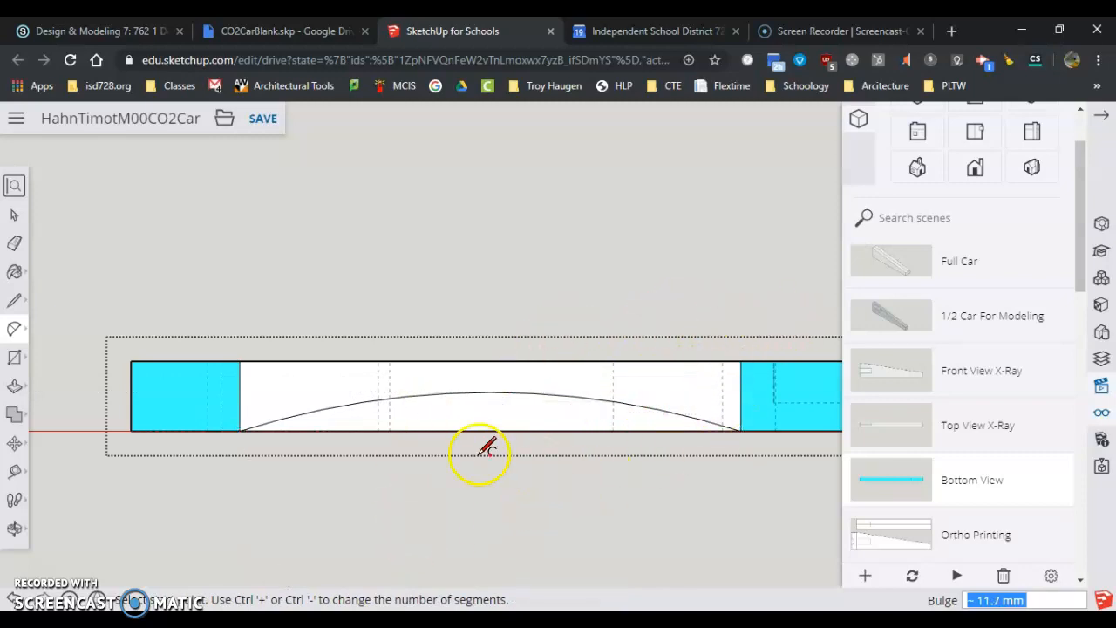
Switch the camera to a standard isometric view of the car with the new arc
left_click(1033, 167)
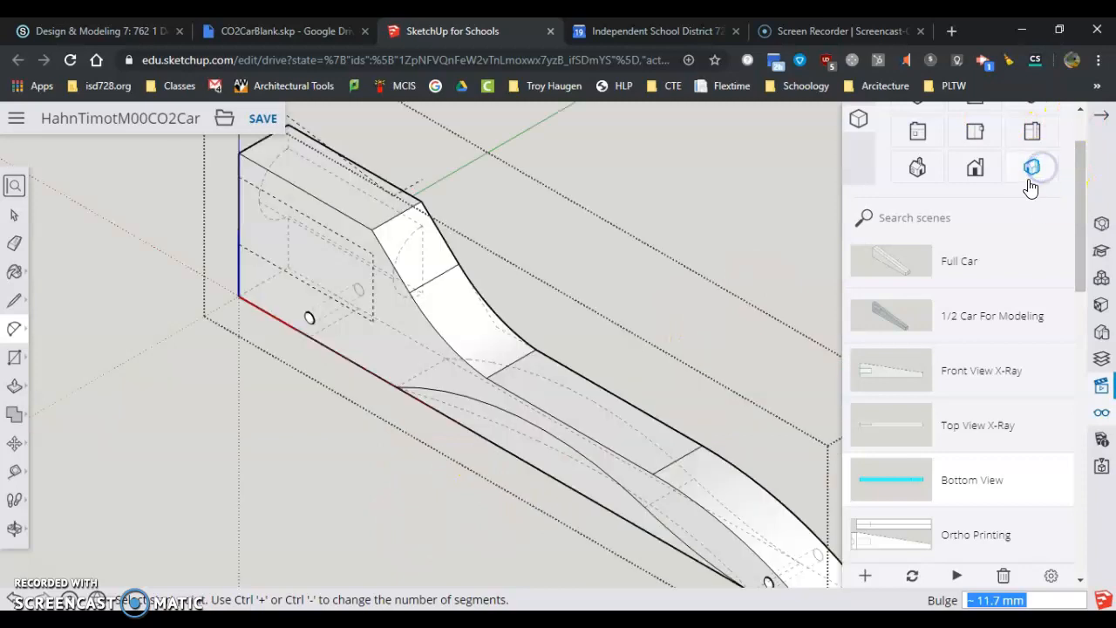
left_click(1032, 168)
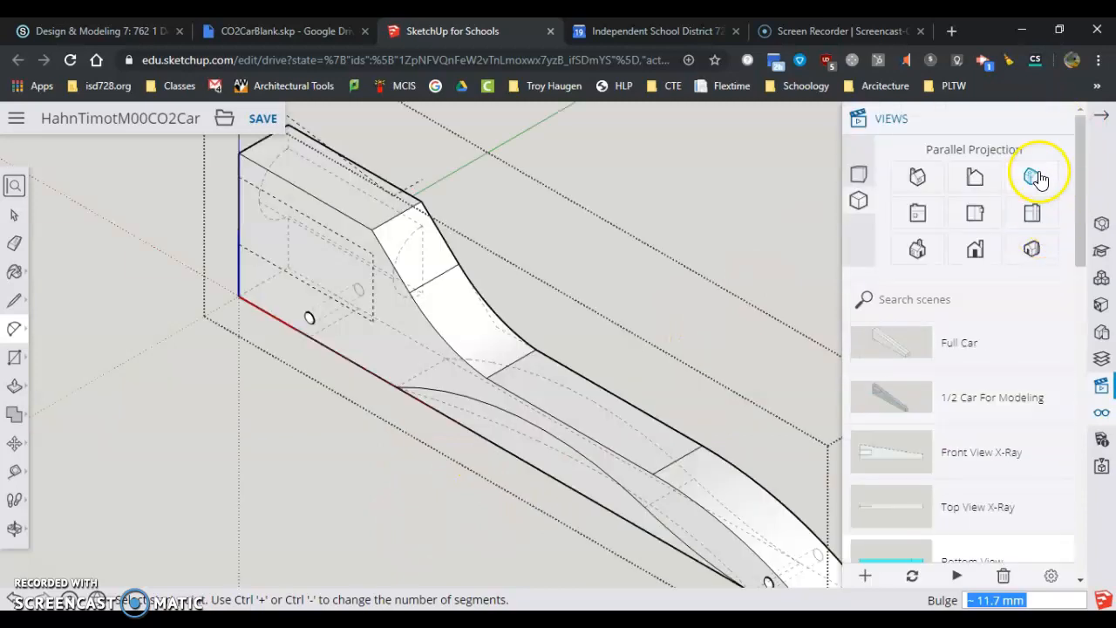
left_click(1032, 178)
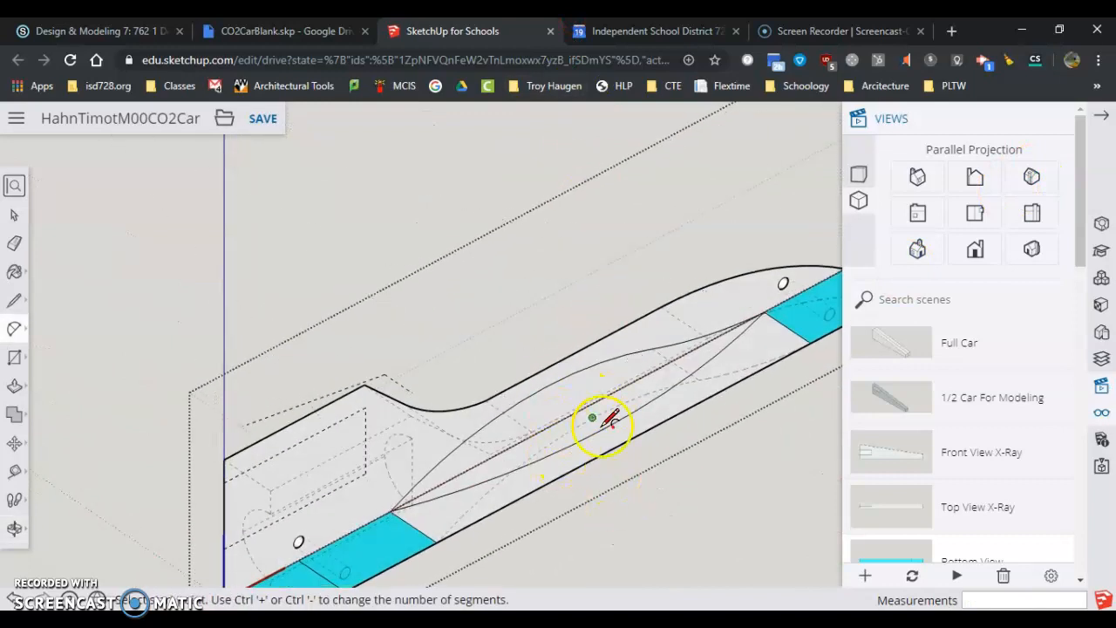
mouse_move(949, 380)
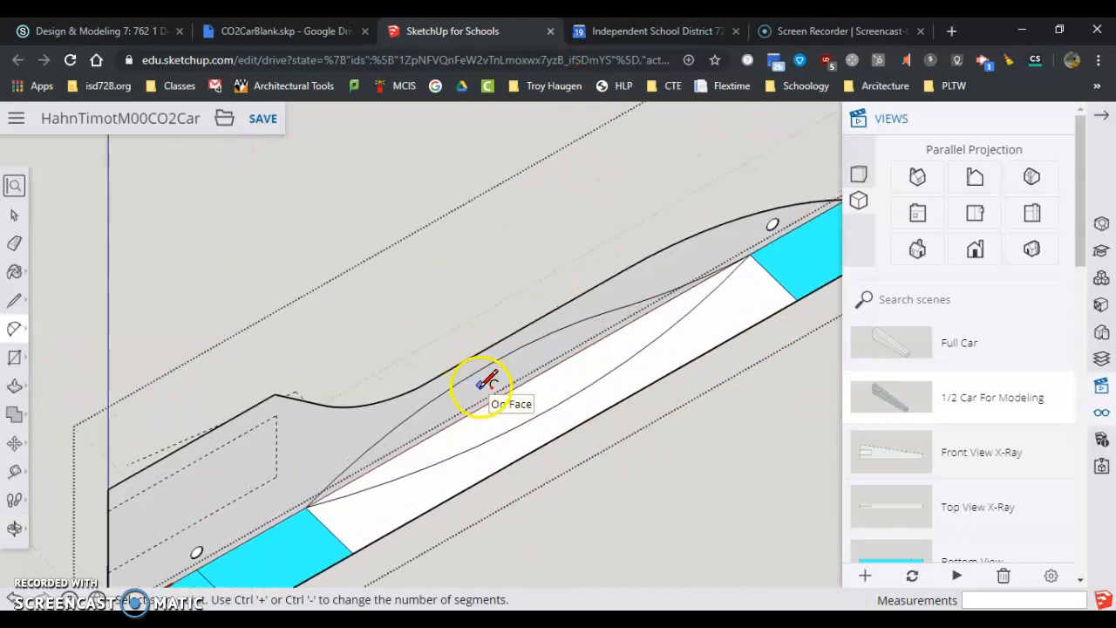
mouse_move(14, 276)
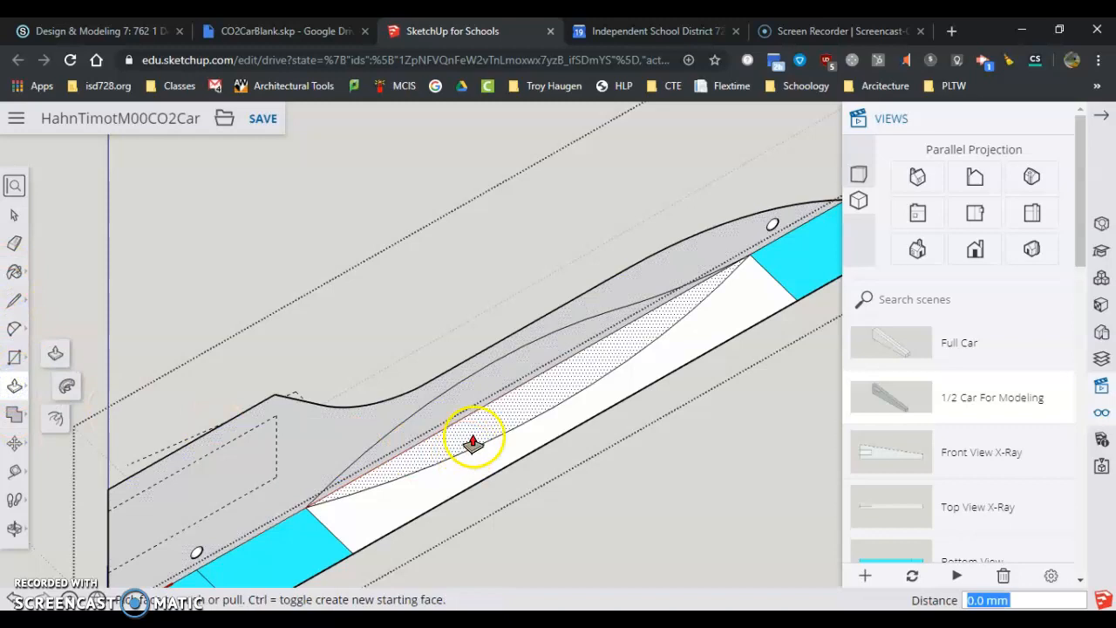
Push/Pull the arc-bounded faces through the blank to carve the curved scoop, then inspect it
left_click_drag(474, 443, 482, 505)
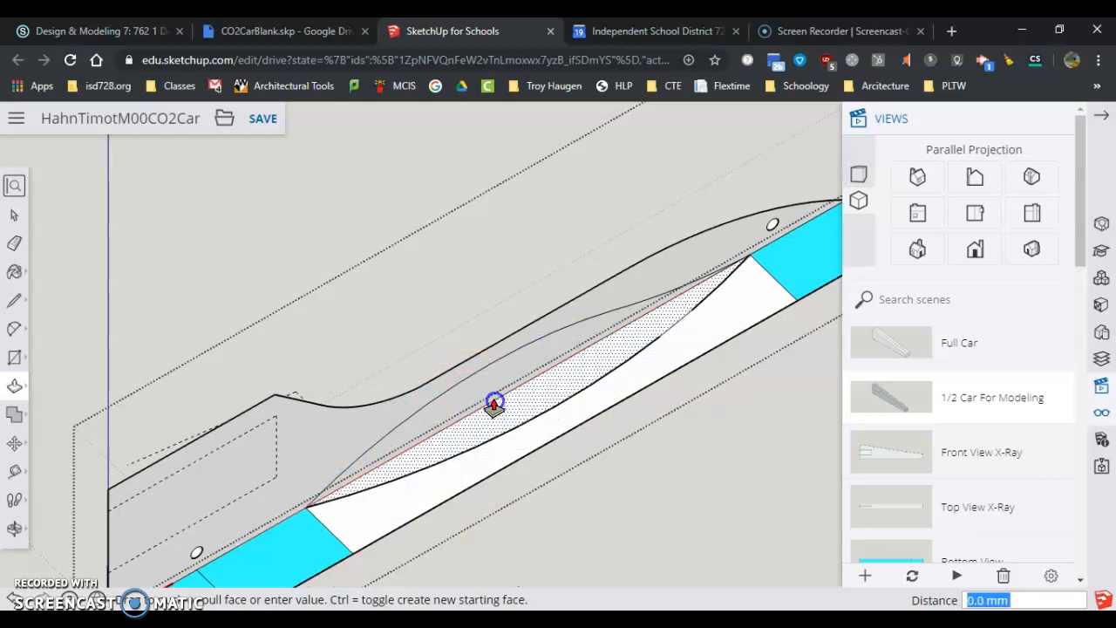
left_click_drag(495, 403, 527, 436)
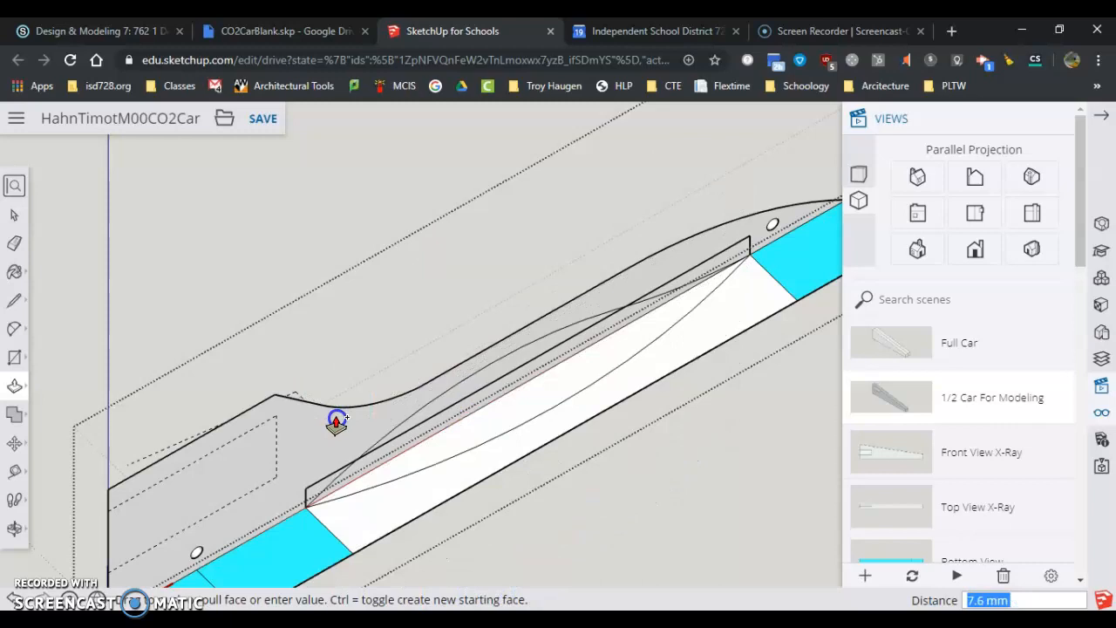
left_click_drag(334, 424, 313, 340)
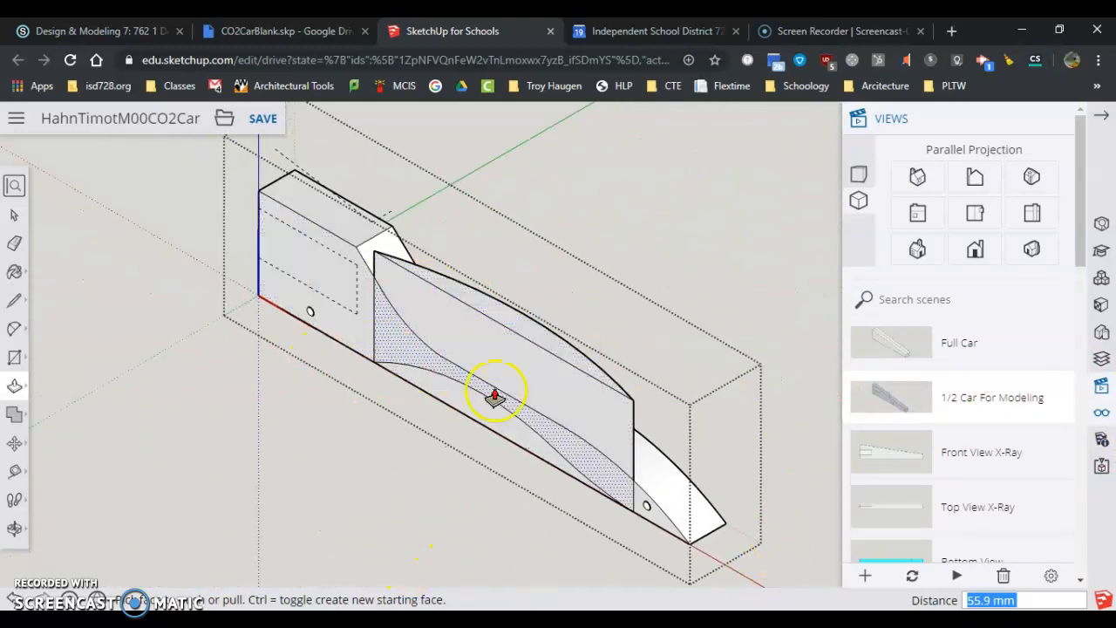
left_click_drag(497, 393, 248, 468)
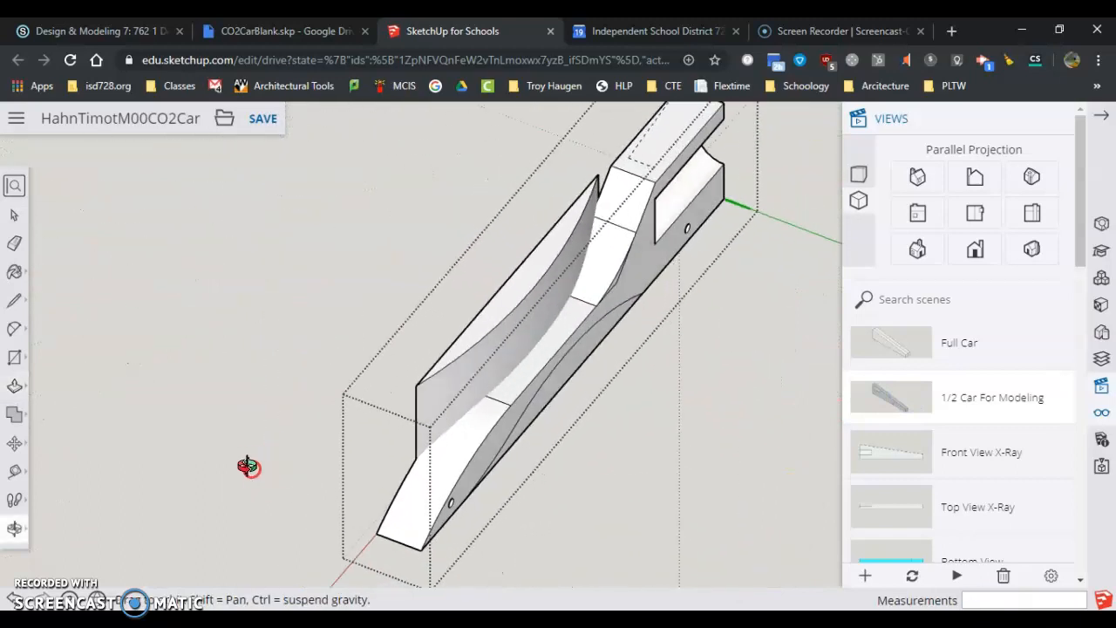
left_click_drag(248, 467, 680, 450)
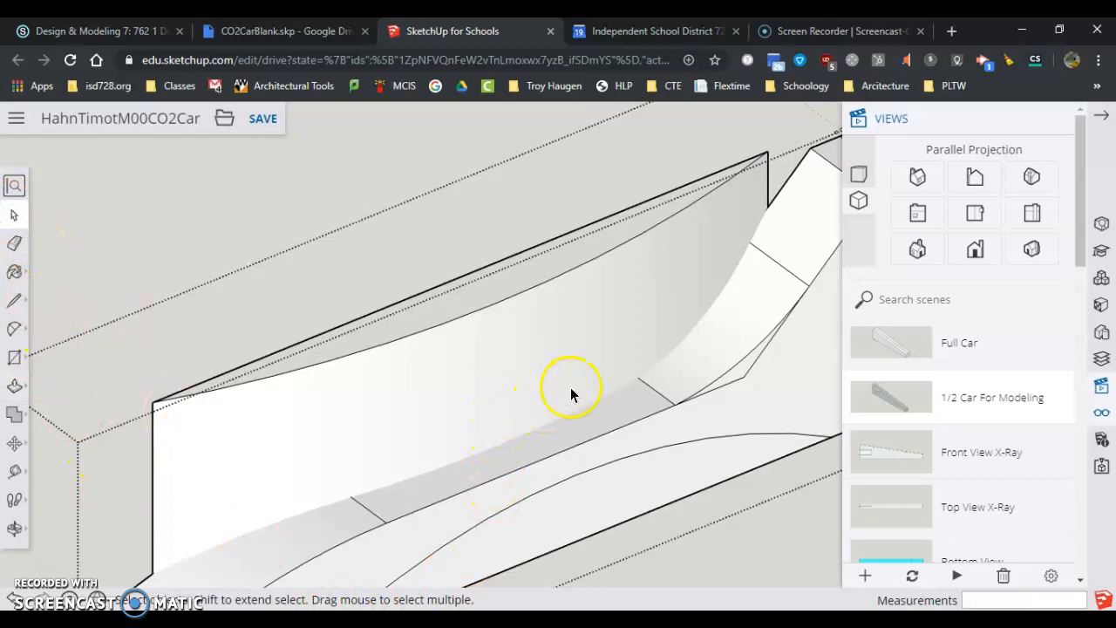
Intersect the curved cut face with the whole model via Intersect Faces > With Model
left_click(567, 401)
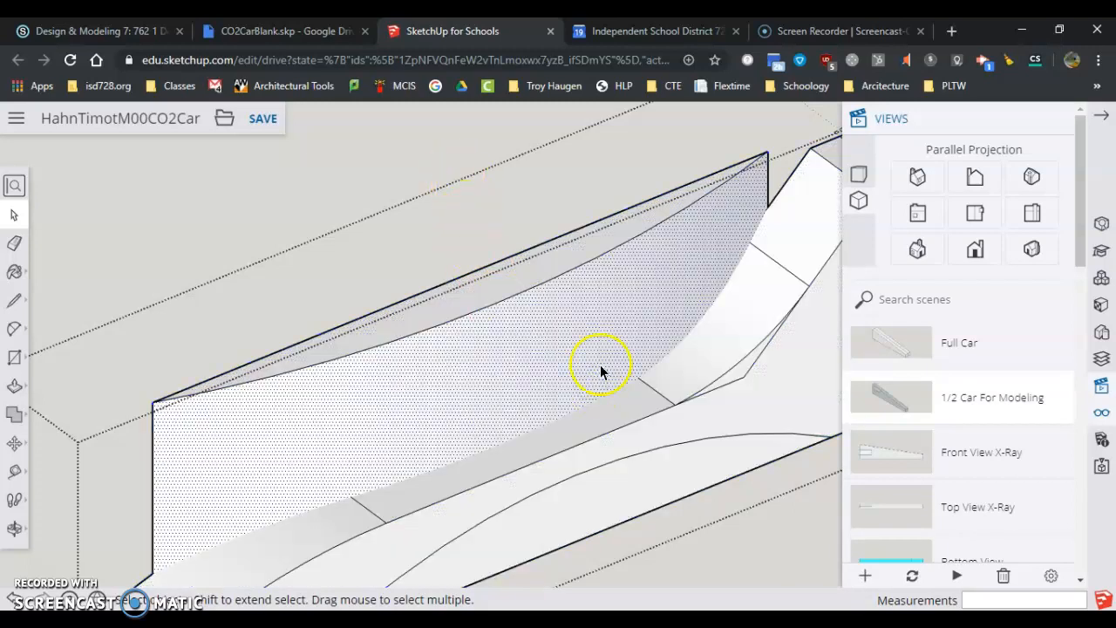
mouse_move(590, 391)
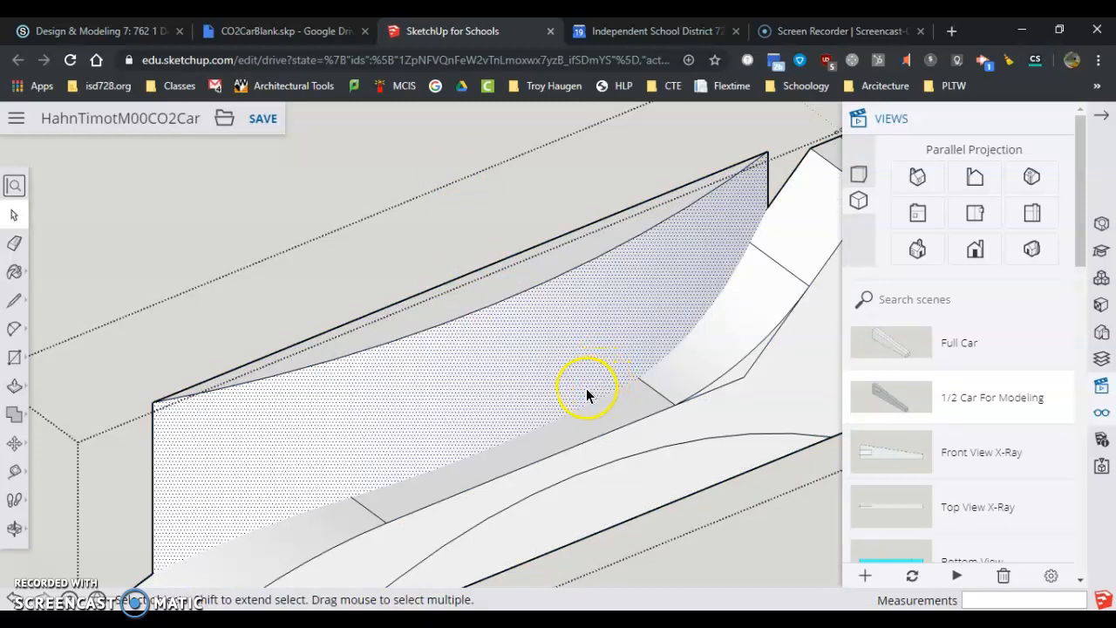
right_click(586, 395)
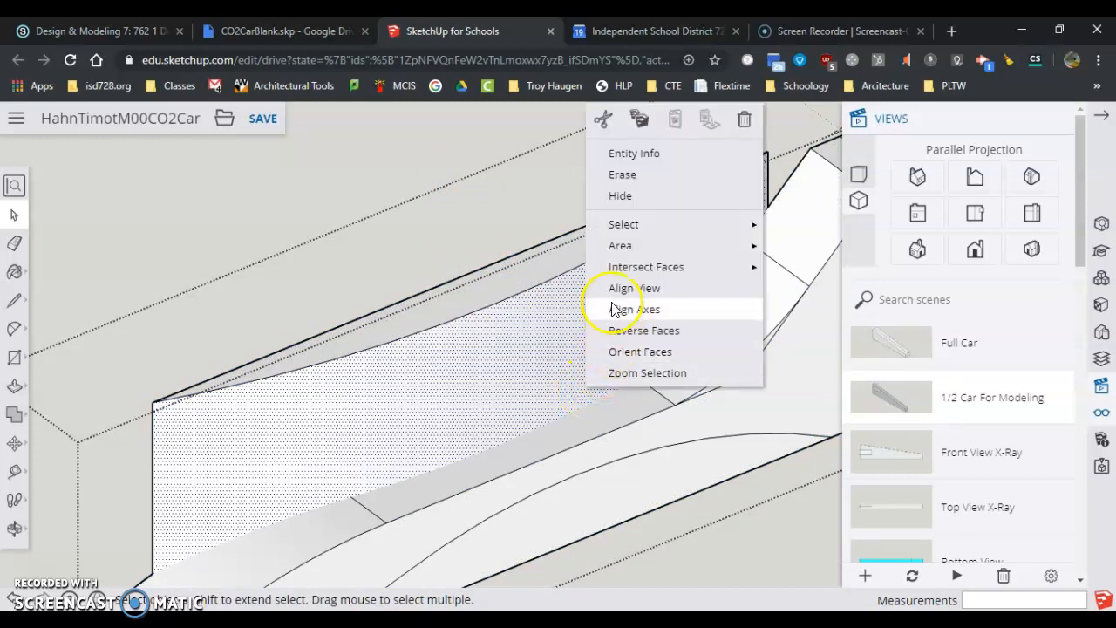
mouse_move(827, 260)
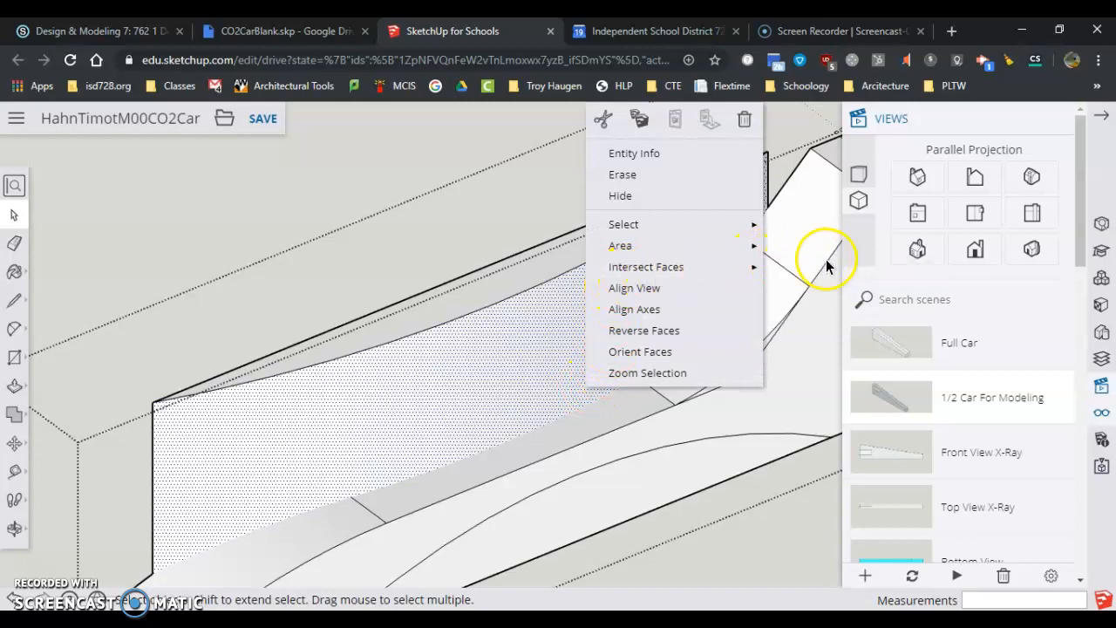
mouse_move(645, 265)
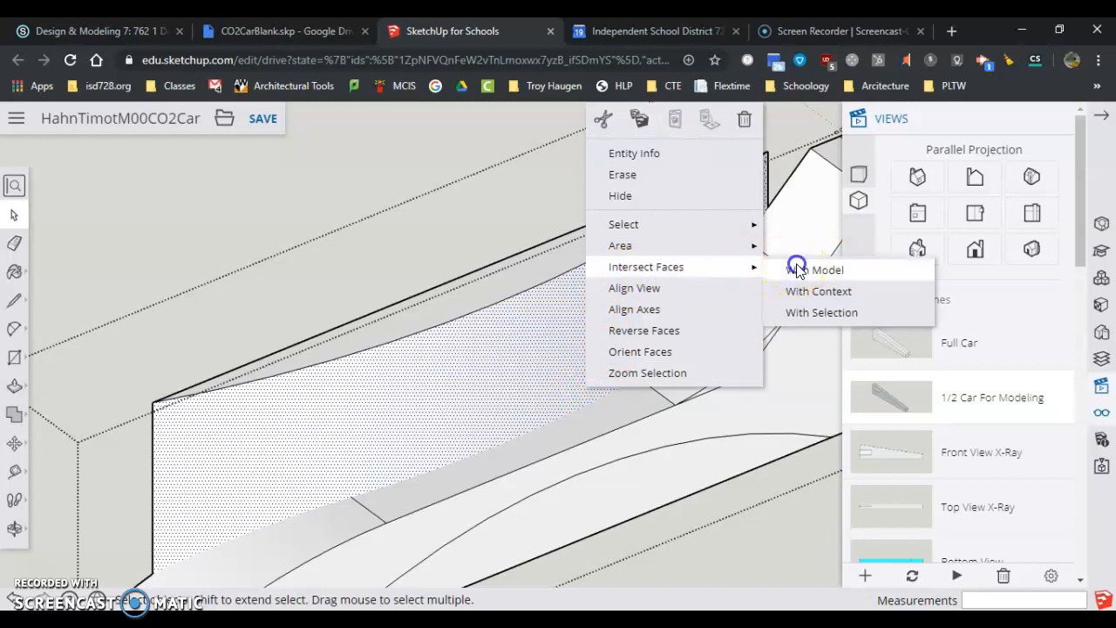
left_click(823, 269)
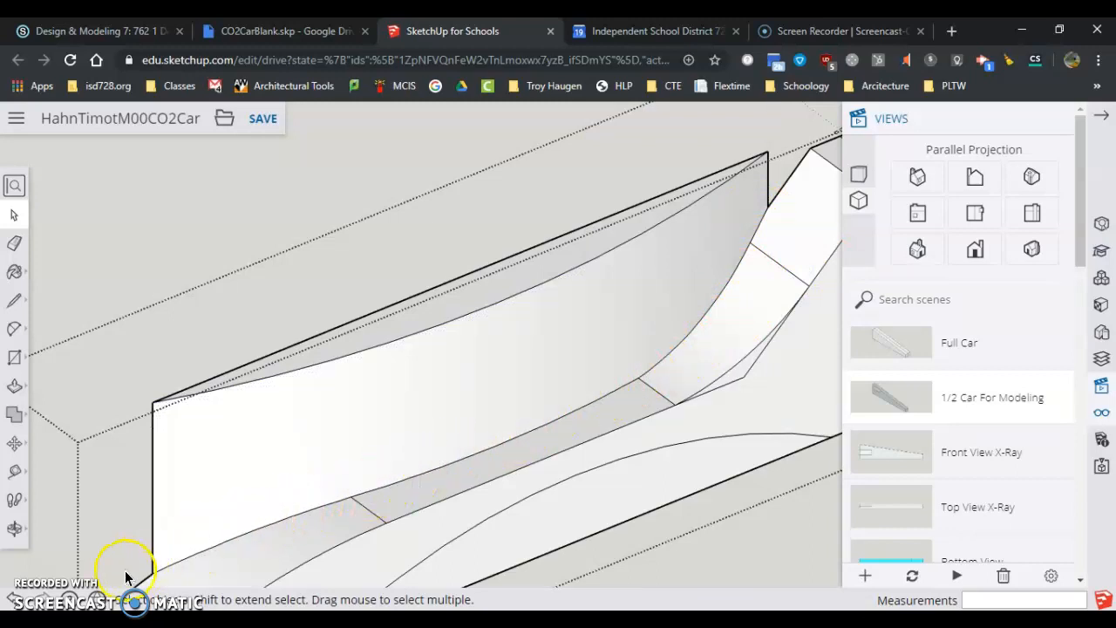
mouse_move(345, 515)
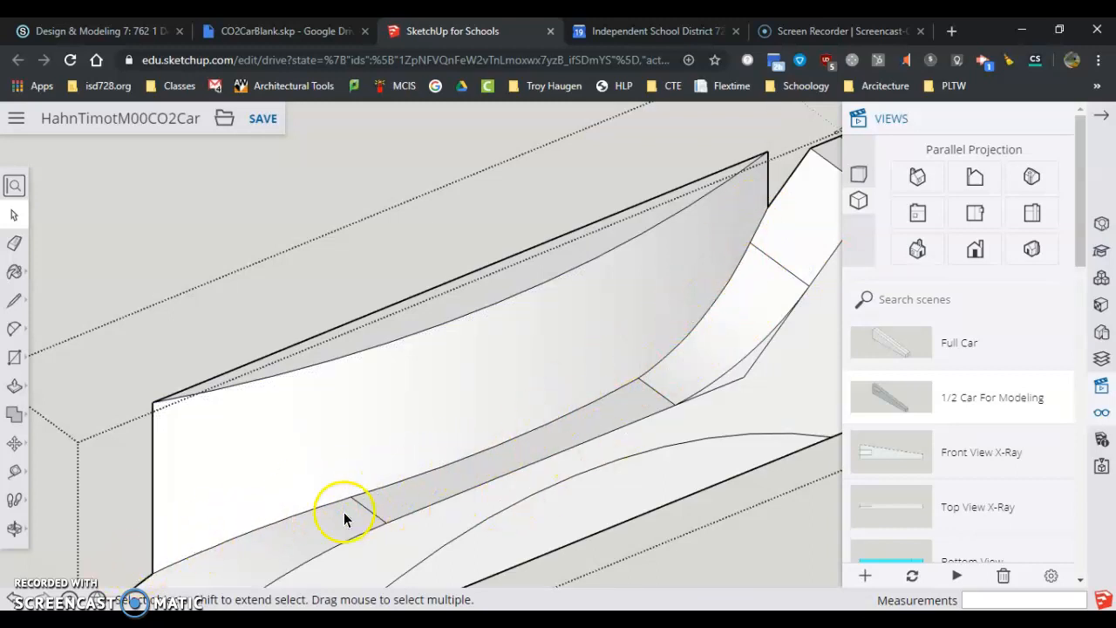
left_click(917, 178)
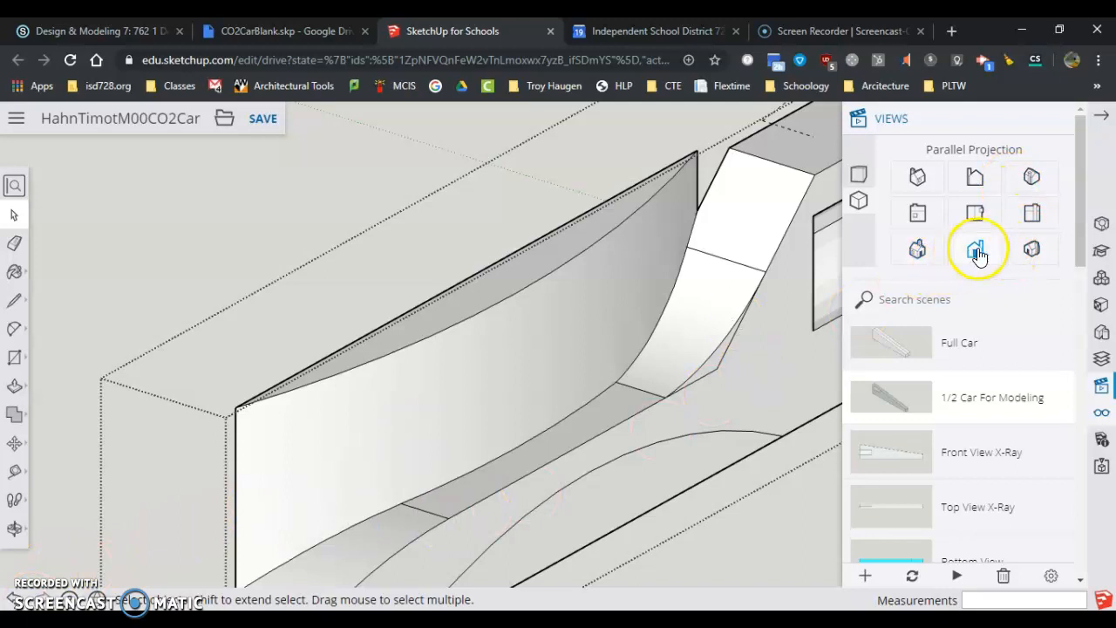
From the side view, erase a leftover block edge on the car's side profile
left_click(977, 250)
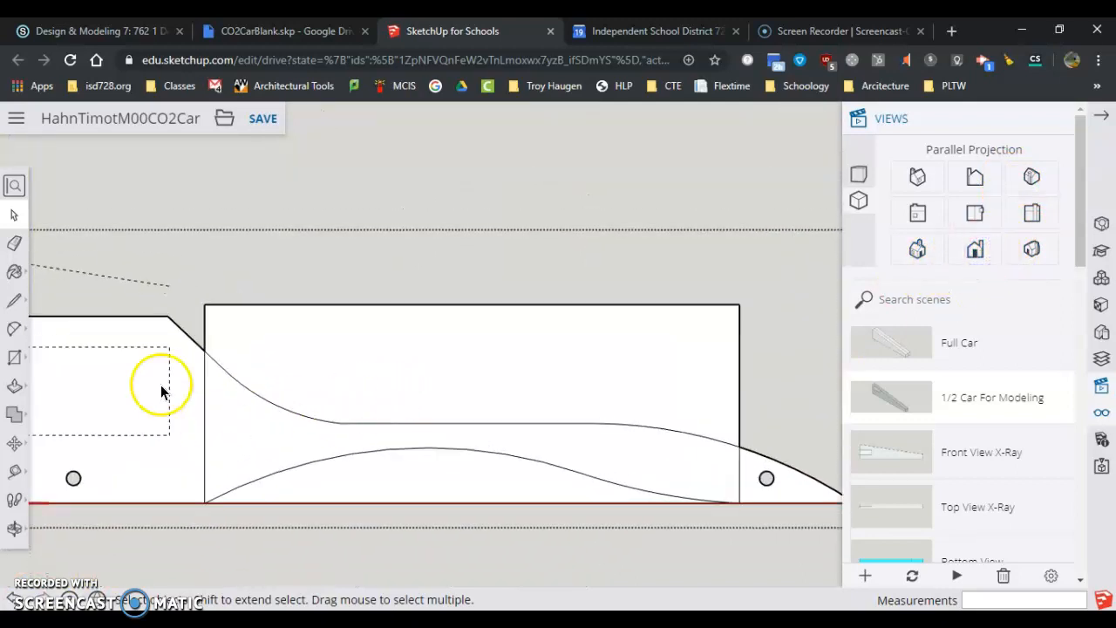
mouse_move(601, 439)
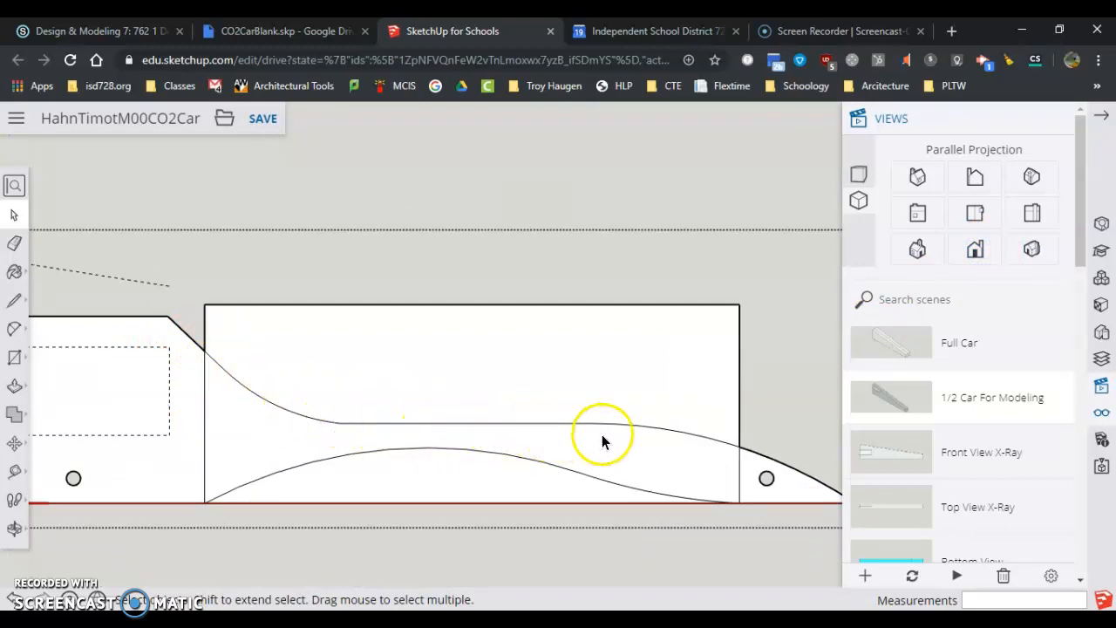
mouse_move(331, 366)
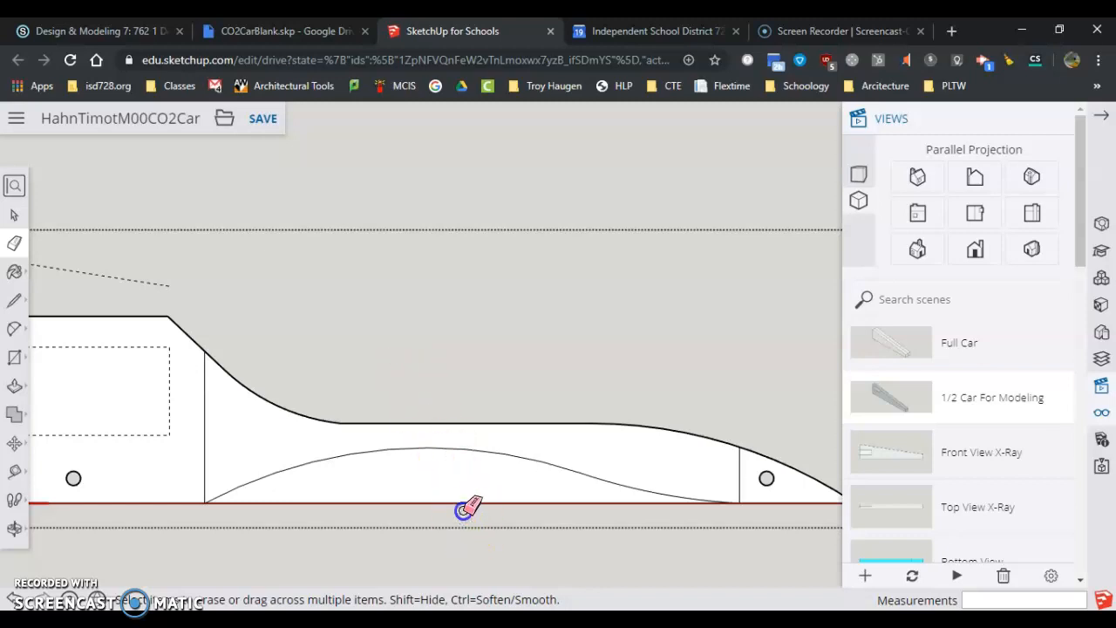
left_click(457, 513)
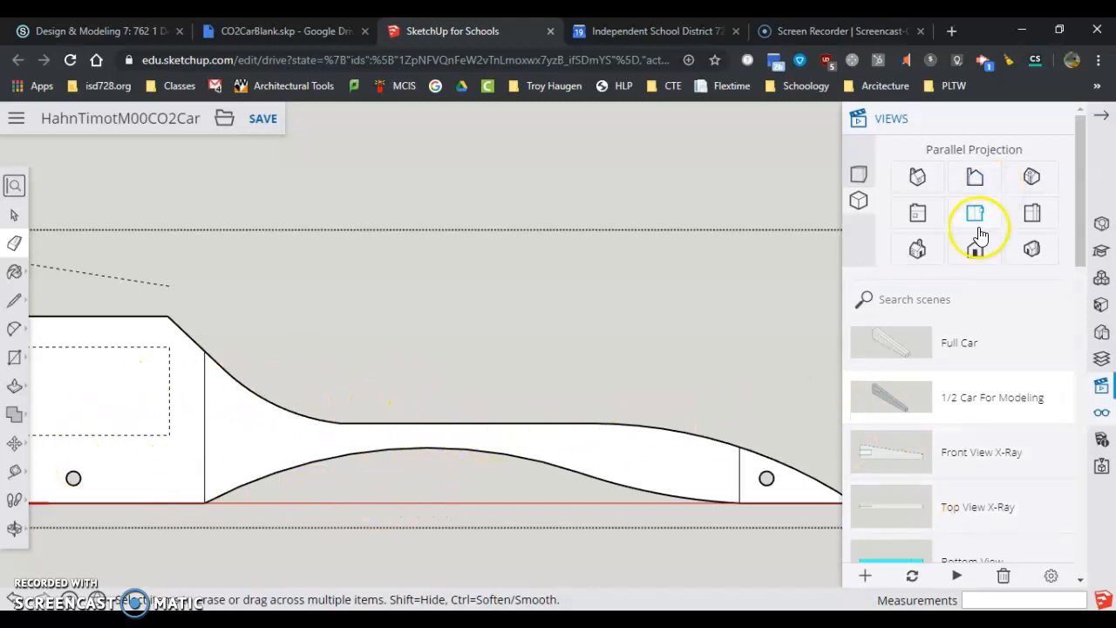
Erase a leftover edge on the narrow profile and check the carved body isometrically
left_click(975, 213)
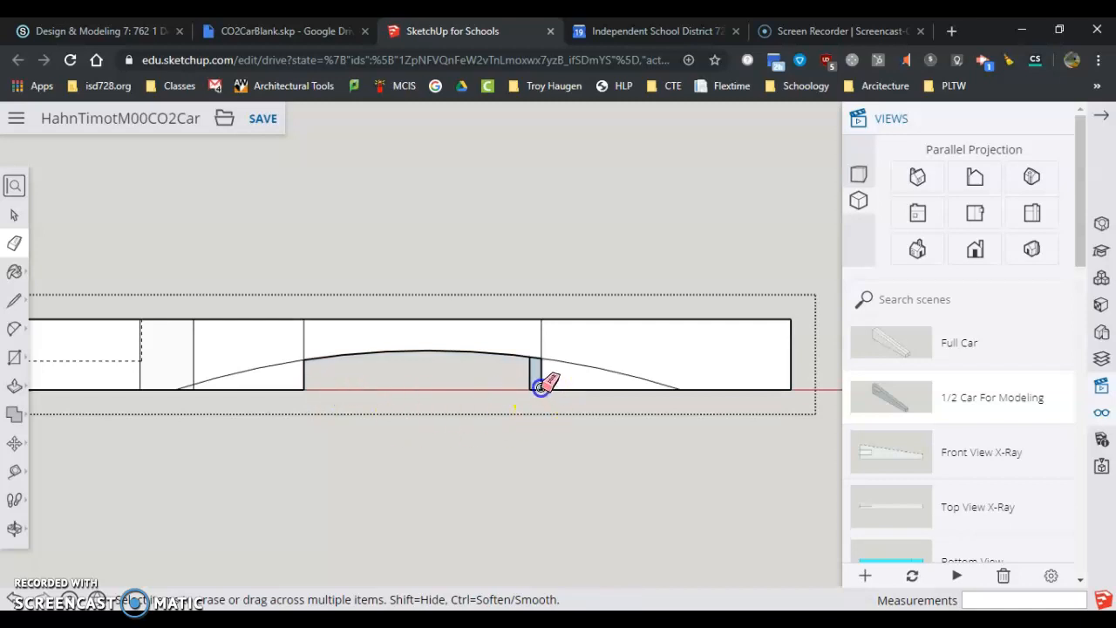
left_click(537, 367)
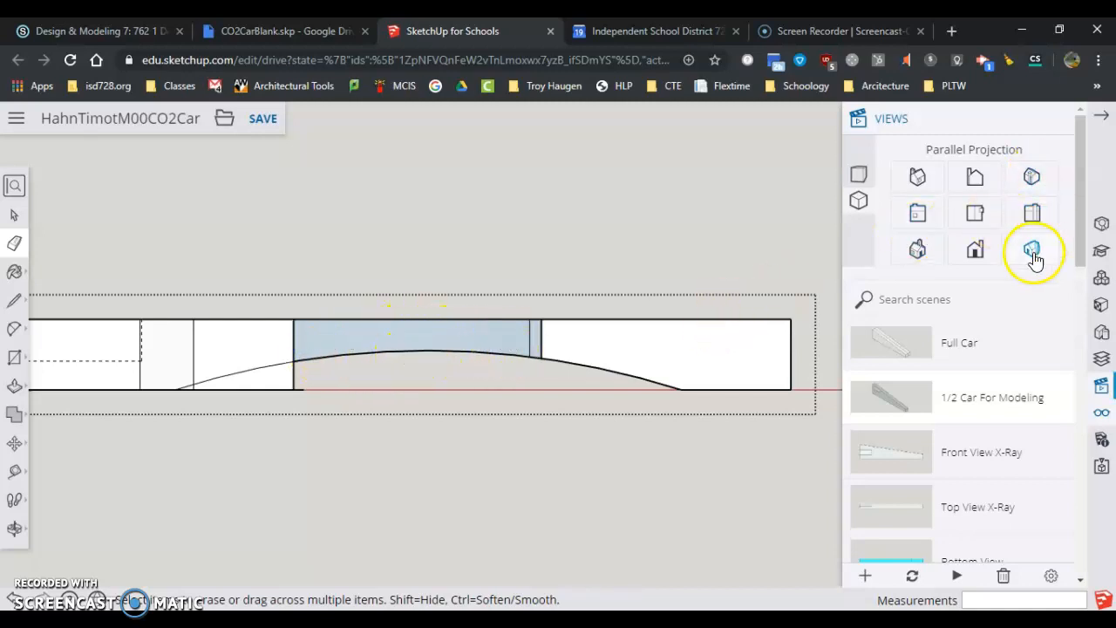
left_click(1032, 251)
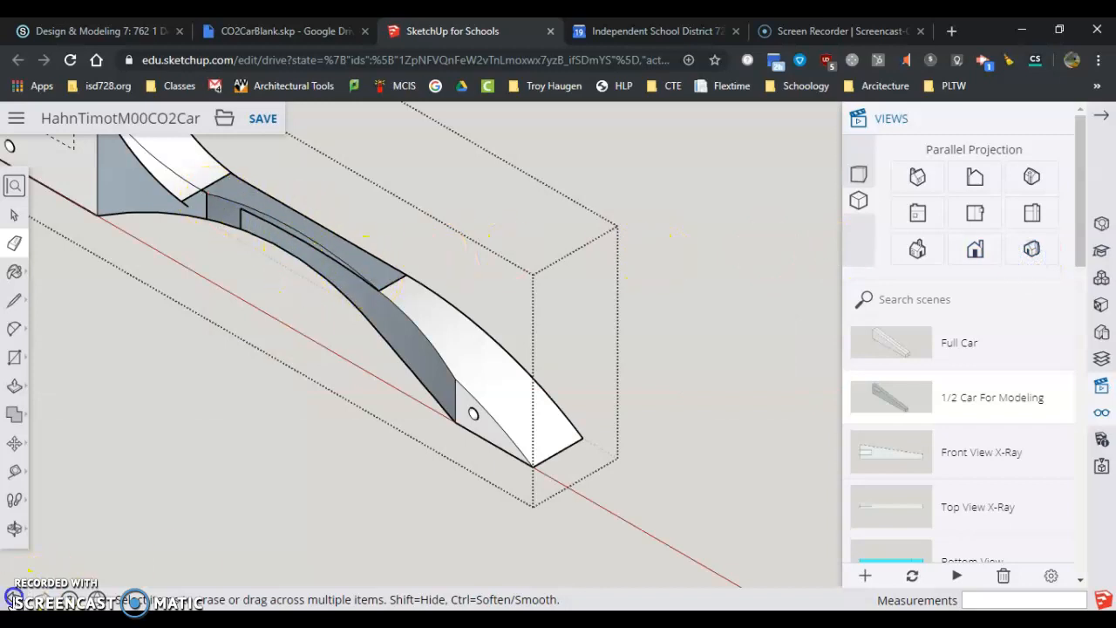
left_click(975, 213)
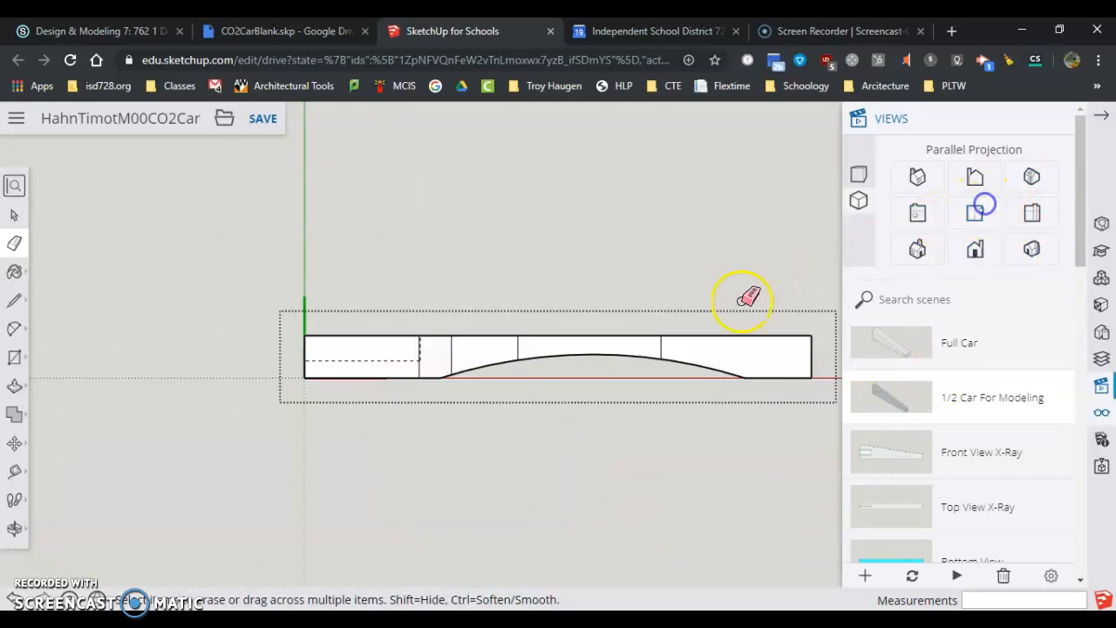
Show the finished dragster in the Full Car isometric scene and let it save
left_click(1032, 251)
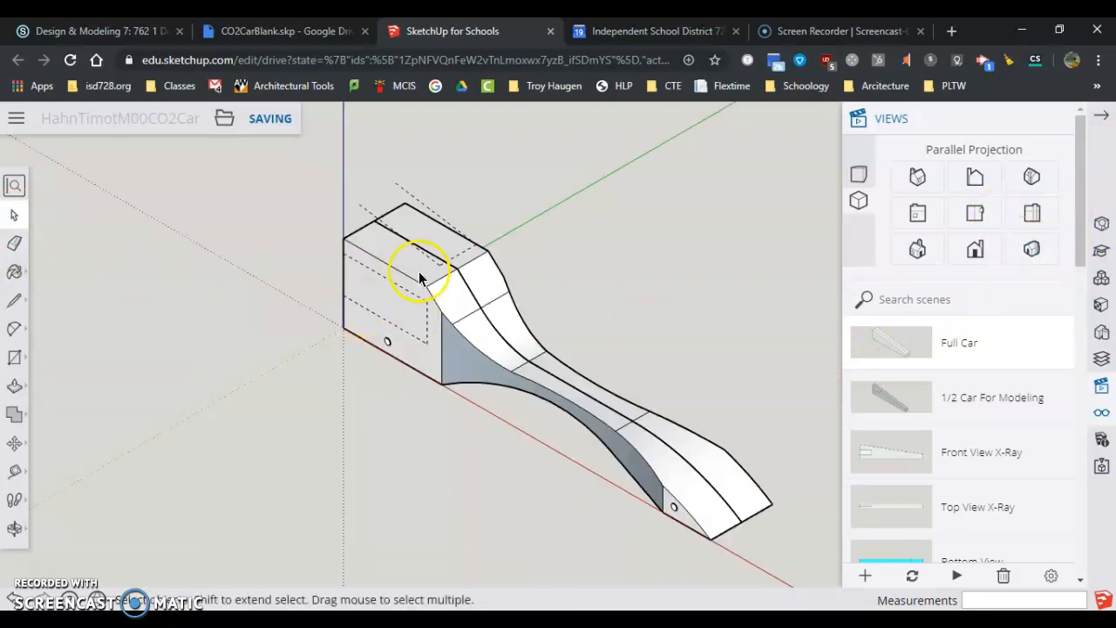
mouse_move(457, 392)
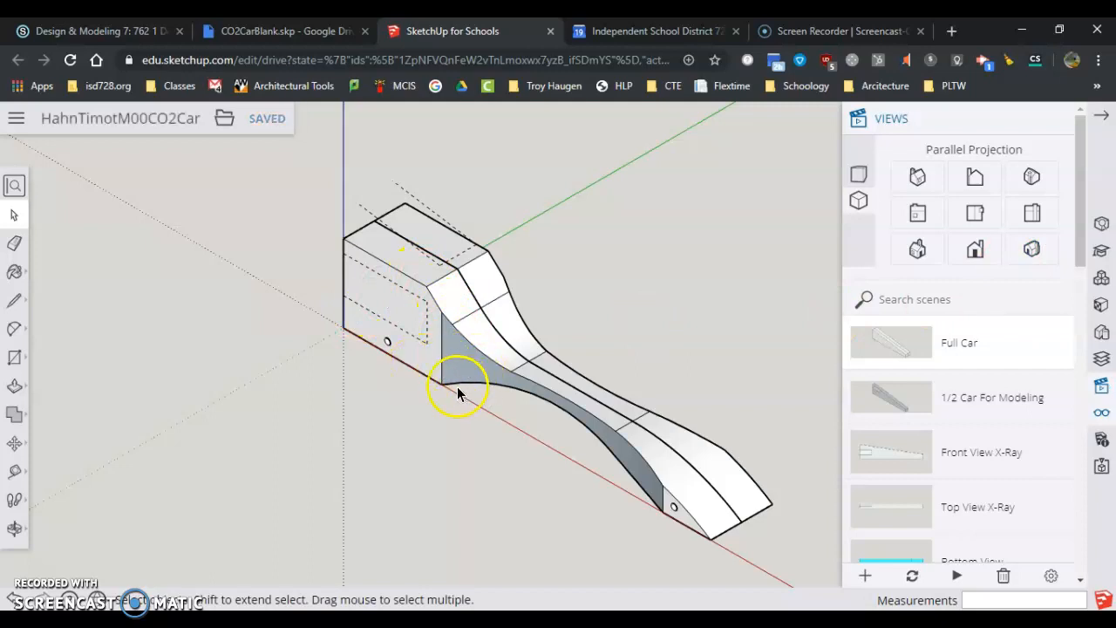